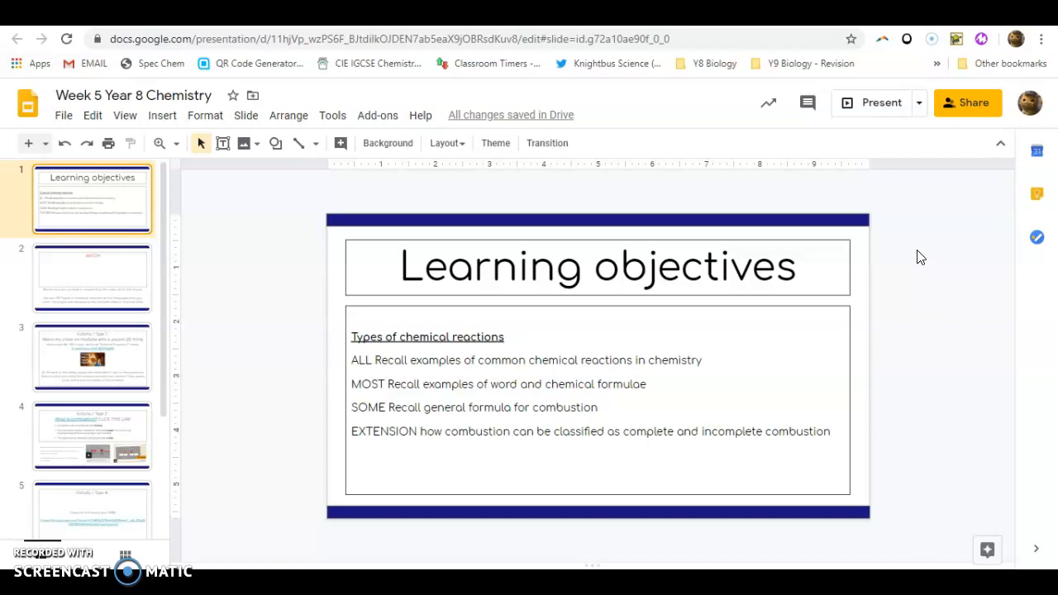
mouse_move(933, 116)
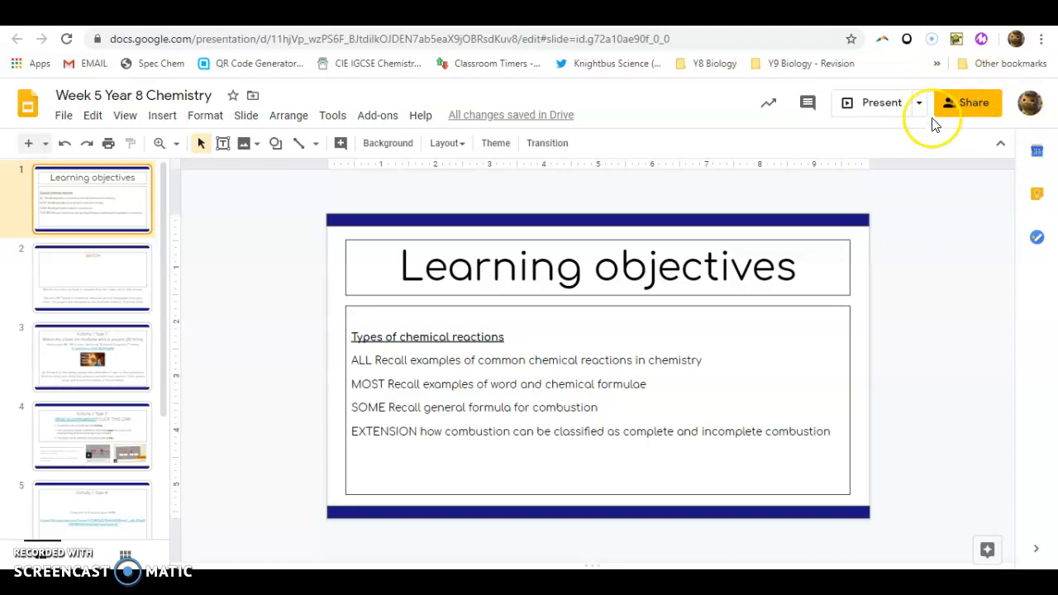
mouse_move(759, 363)
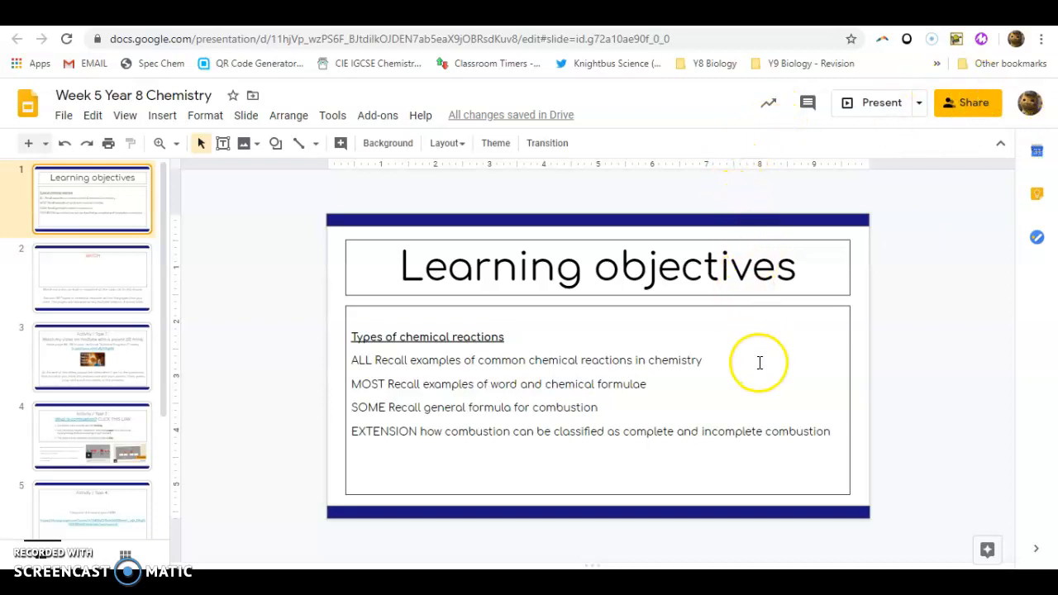
mouse_move(754, 370)
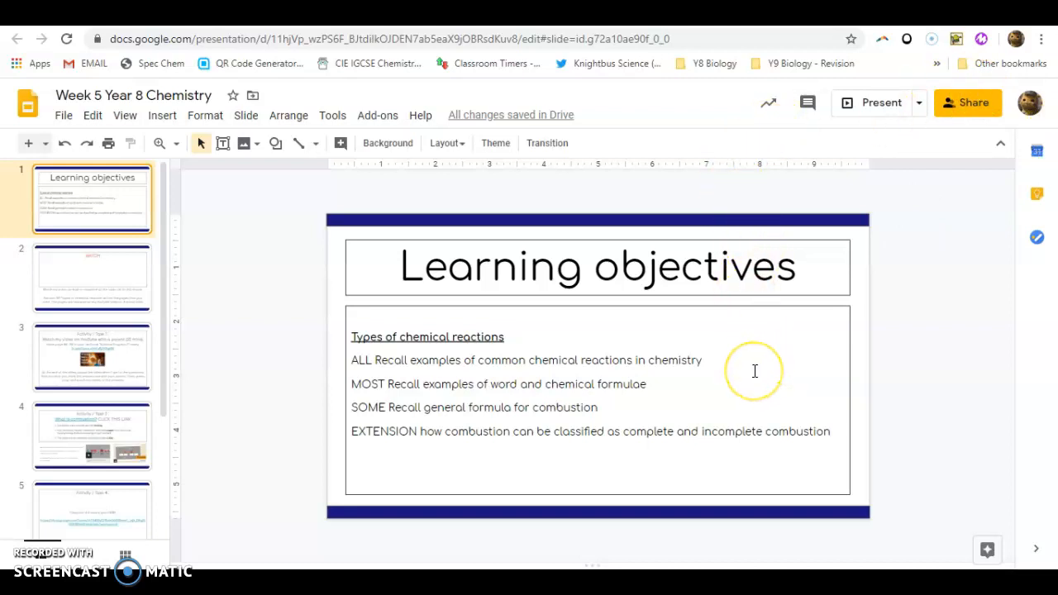
mouse_move(755, 375)
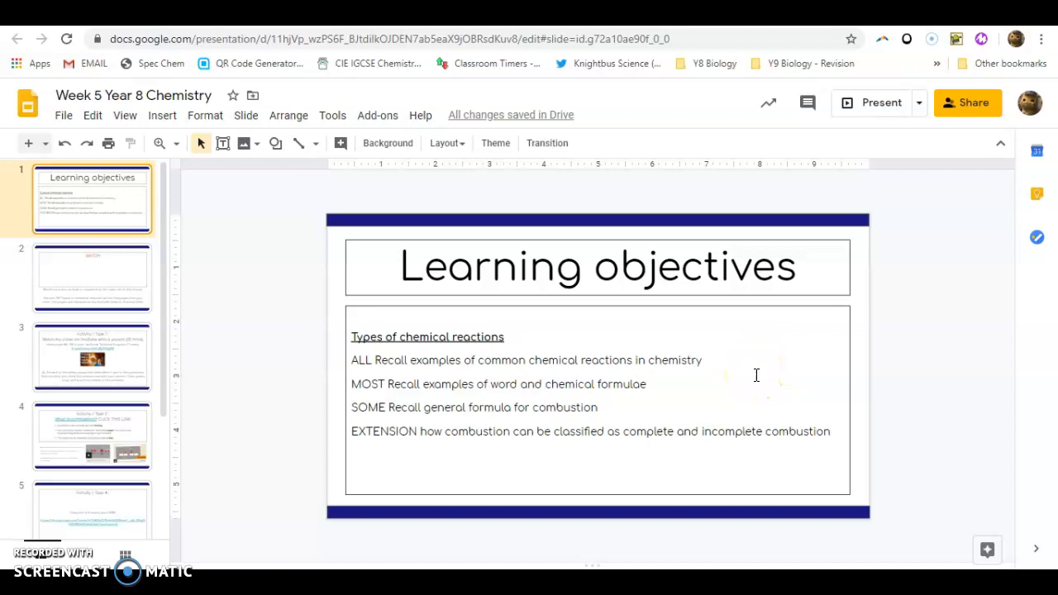
mouse_move(755, 381)
type("e")
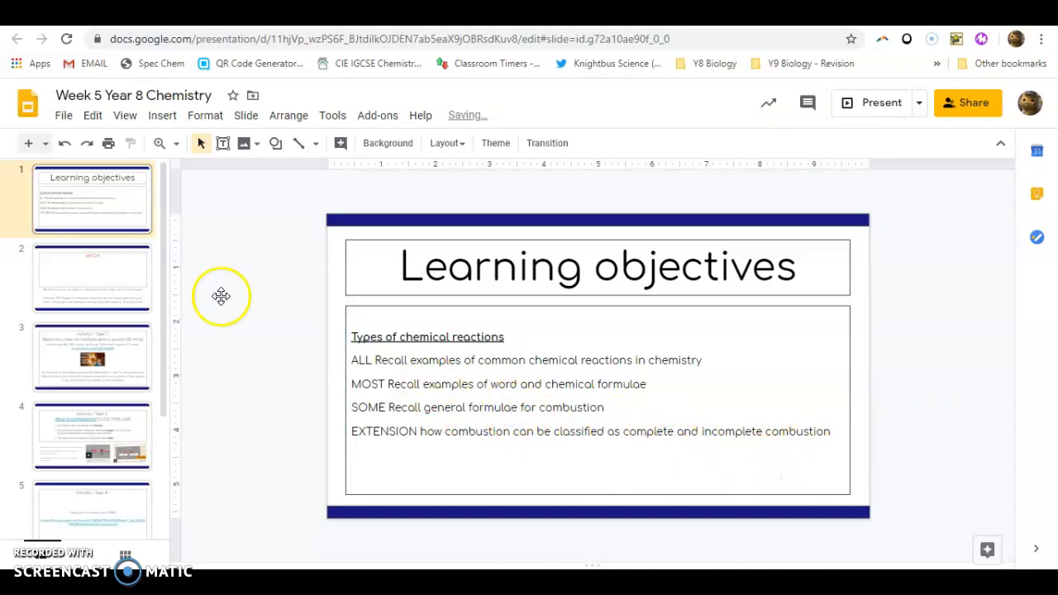
Go to the WATCH slide pointing students to the video and Section 10.1.
left_click(93, 278)
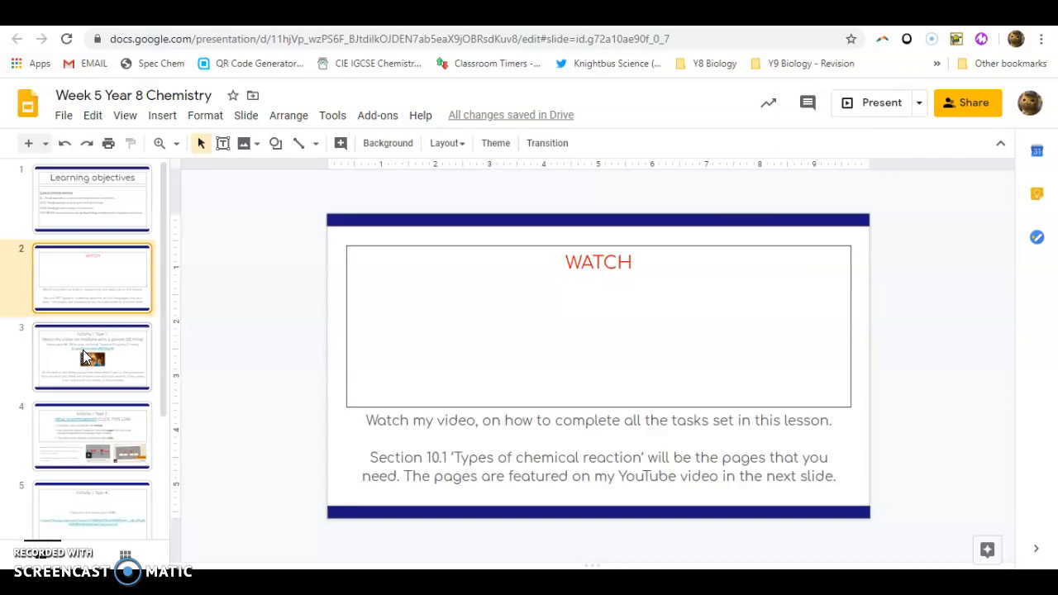
Go to the Task 1 slide about watching the YouTube video with textbook pages 88–89.
left_click(92, 358)
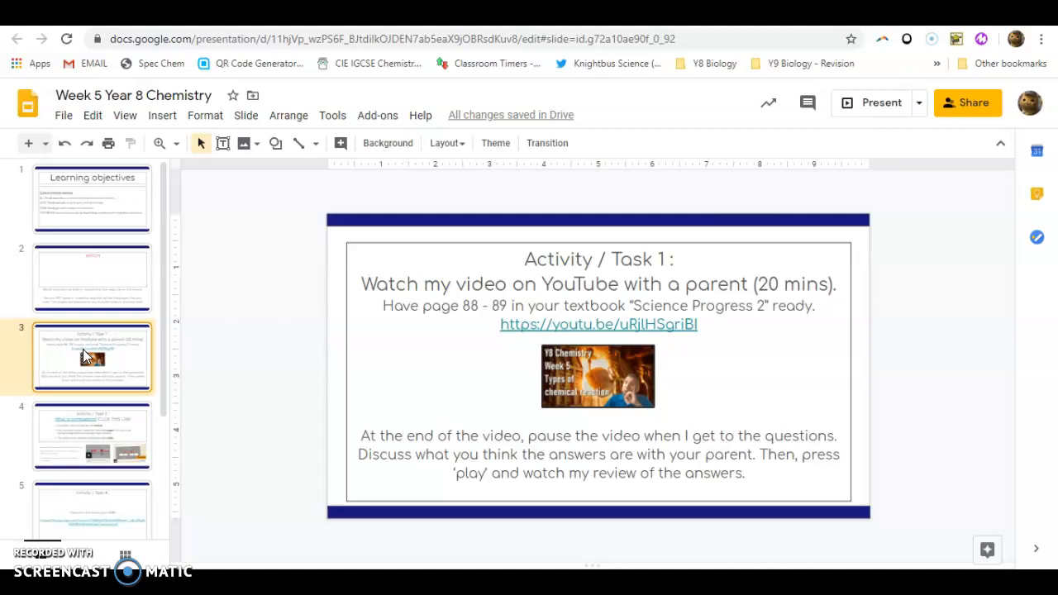
mouse_move(205, 309)
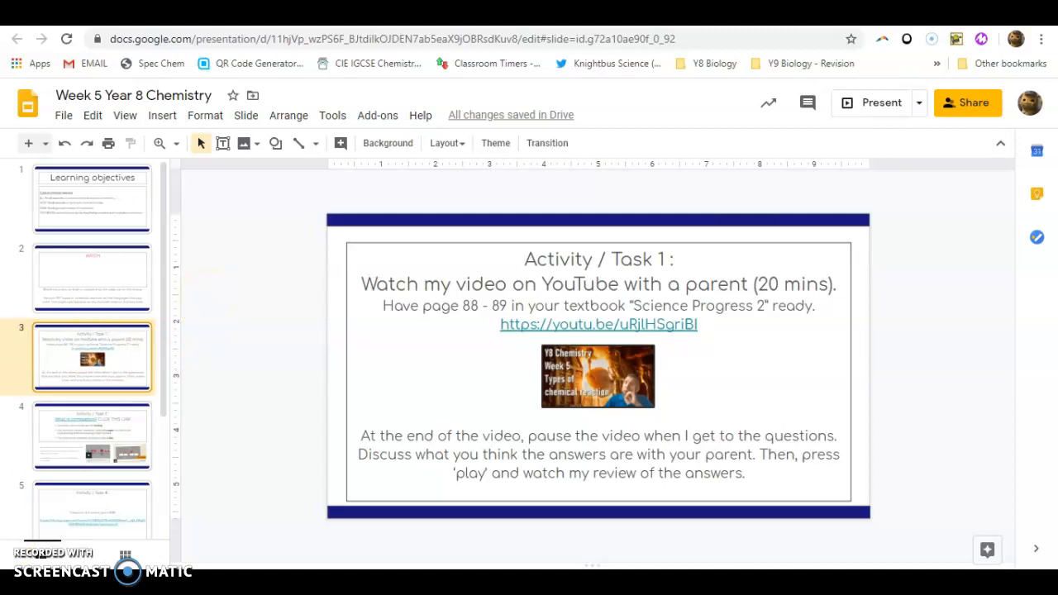
left_click(599, 324)
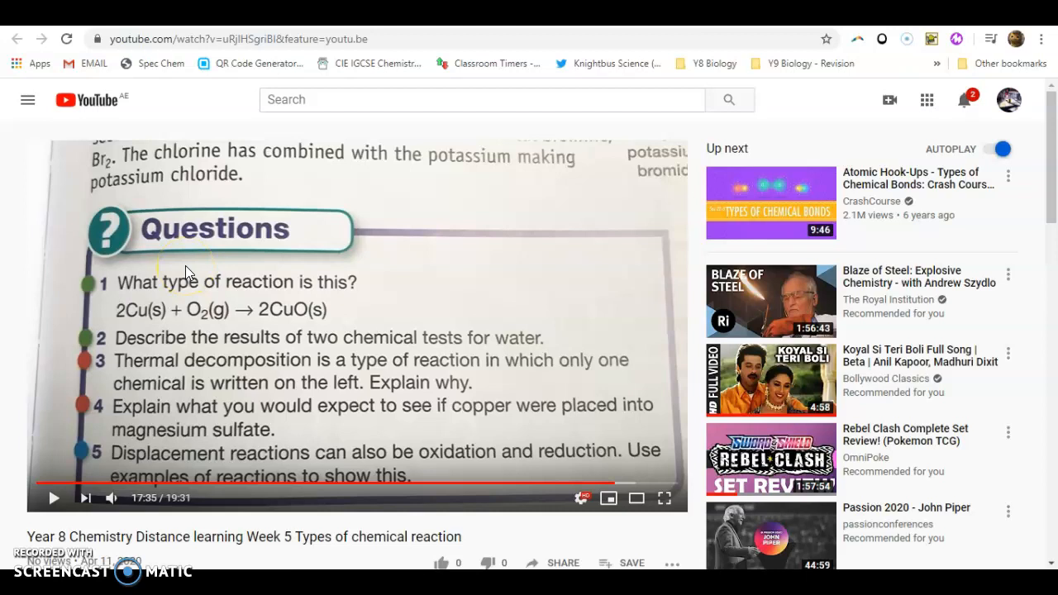
mouse_move(364, 163)
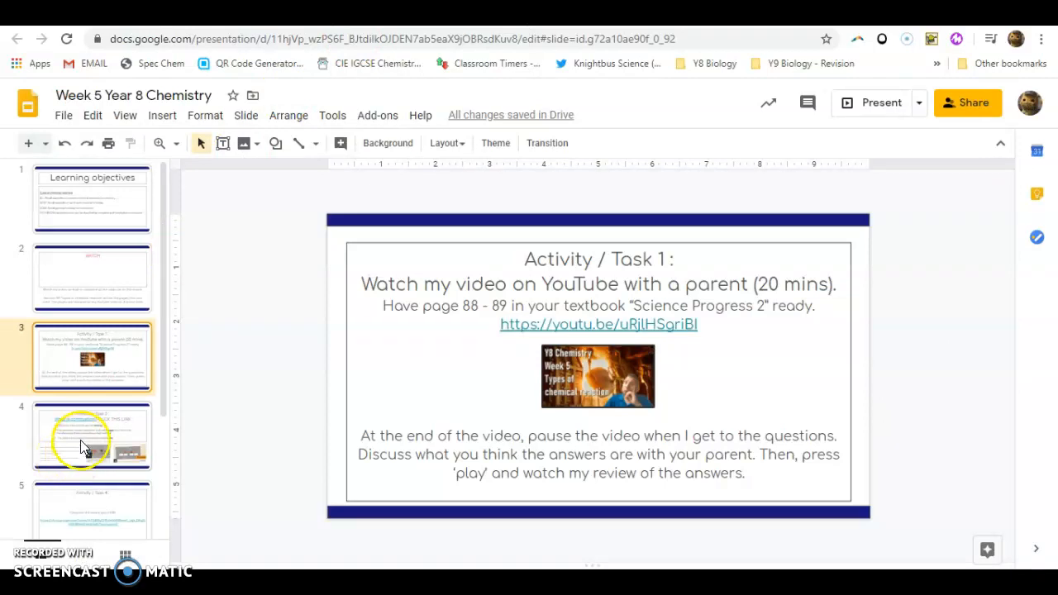
From the Task 2 slide, follow the link to the BBC Bitesize 'What is combustion?' page.
left_click(92, 437)
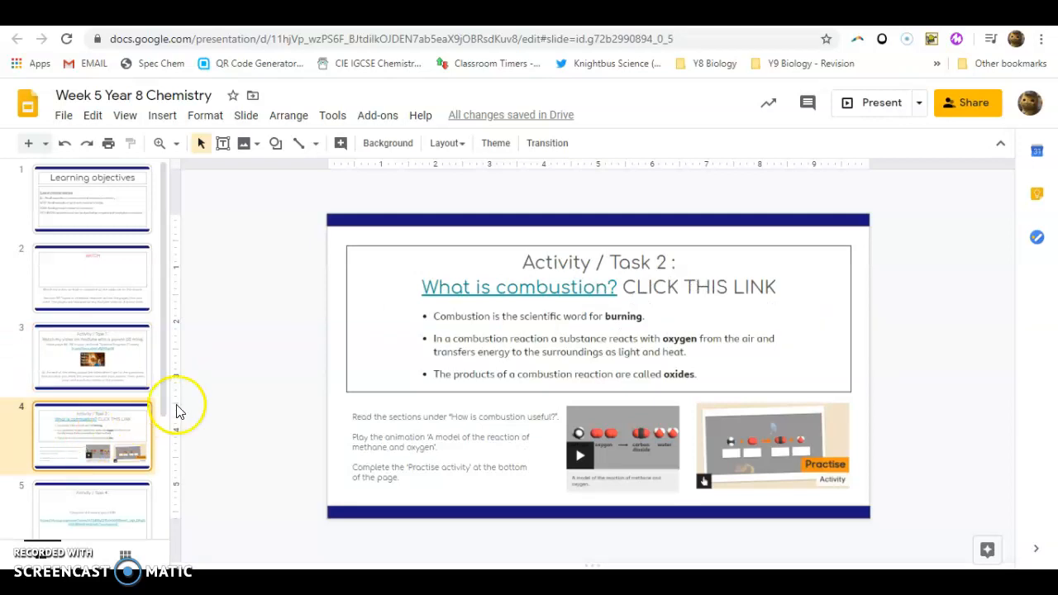
mouse_move(486, 280)
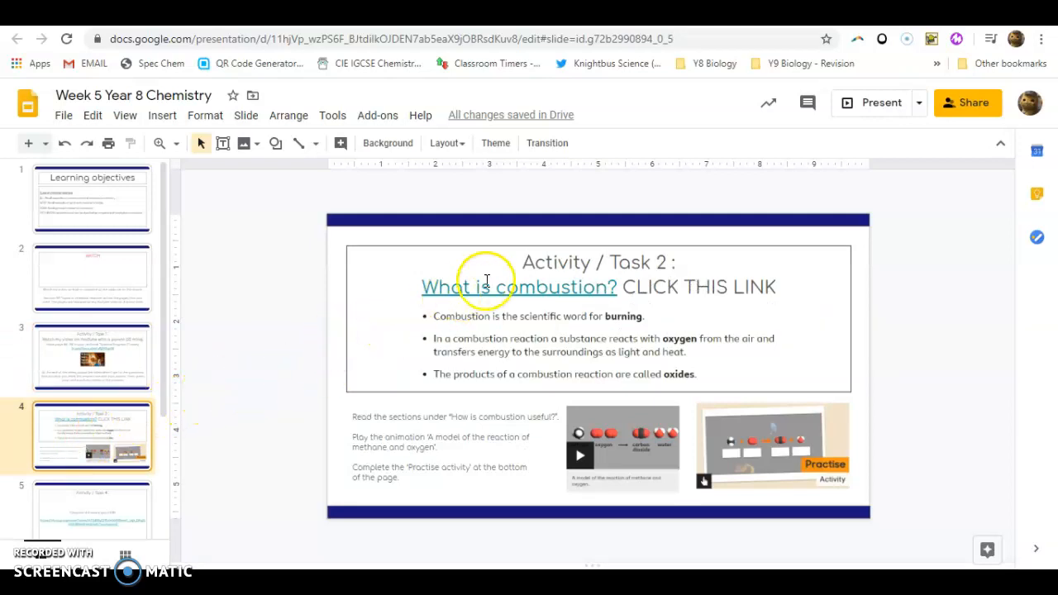
mouse_move(314, 331)
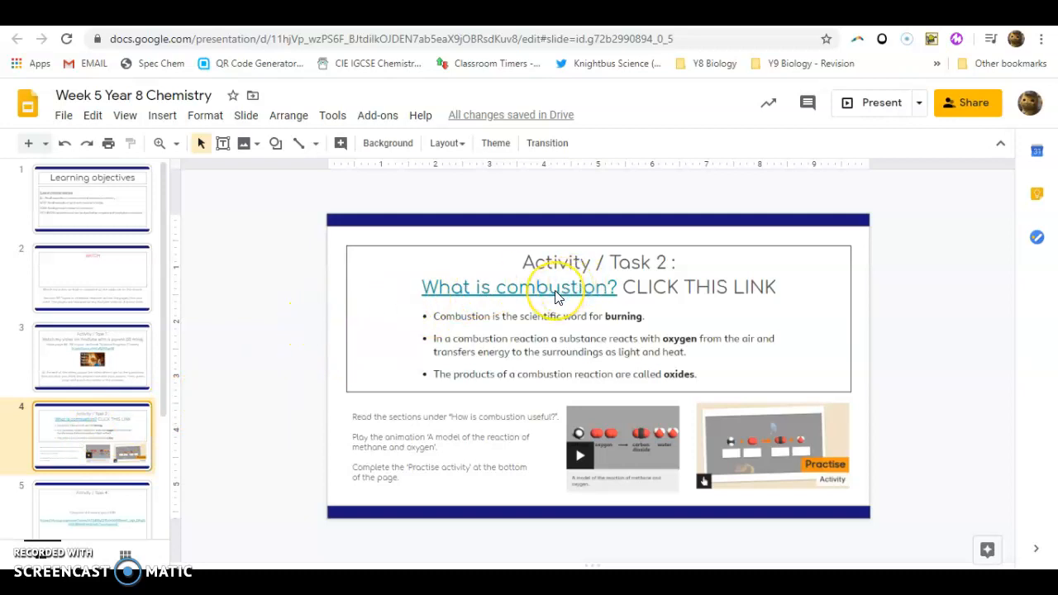
left_click(520, 287)
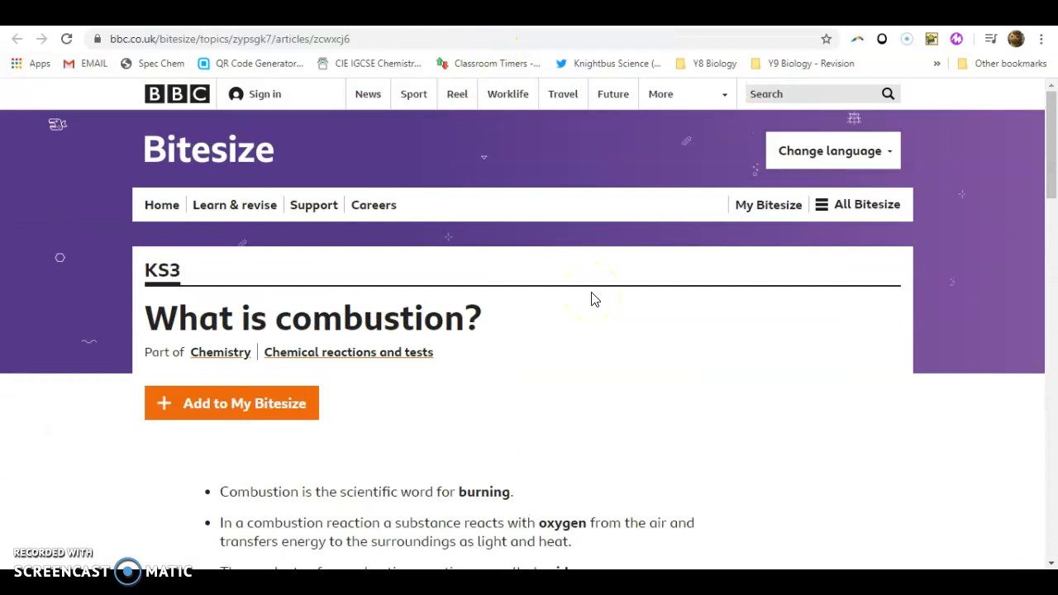
Scroll past the key facts to the 'Watch – Case study' combustion video.
scroll("down", 3)
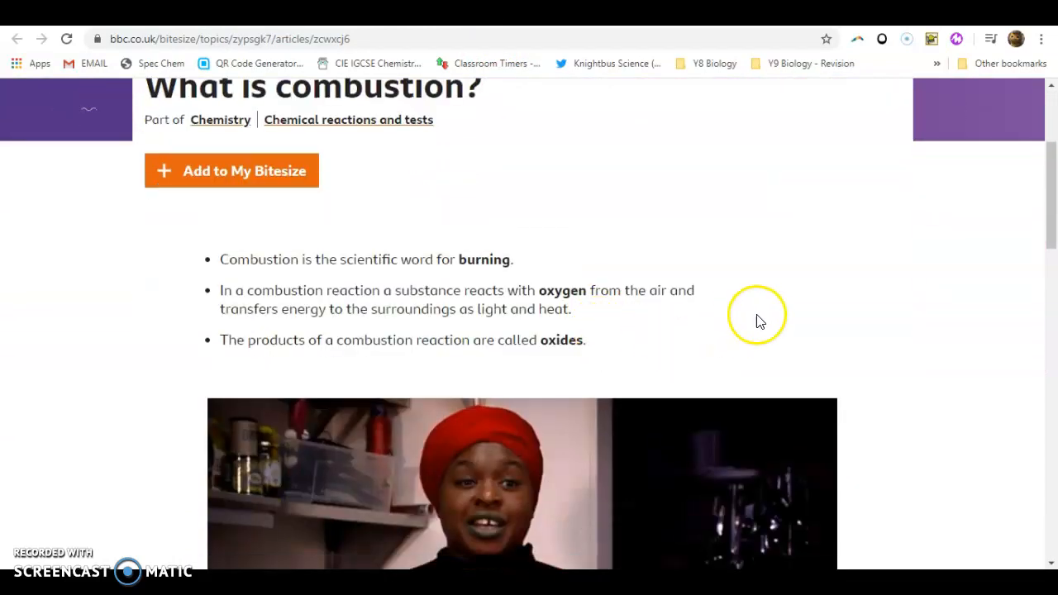
scroll("down", 3)
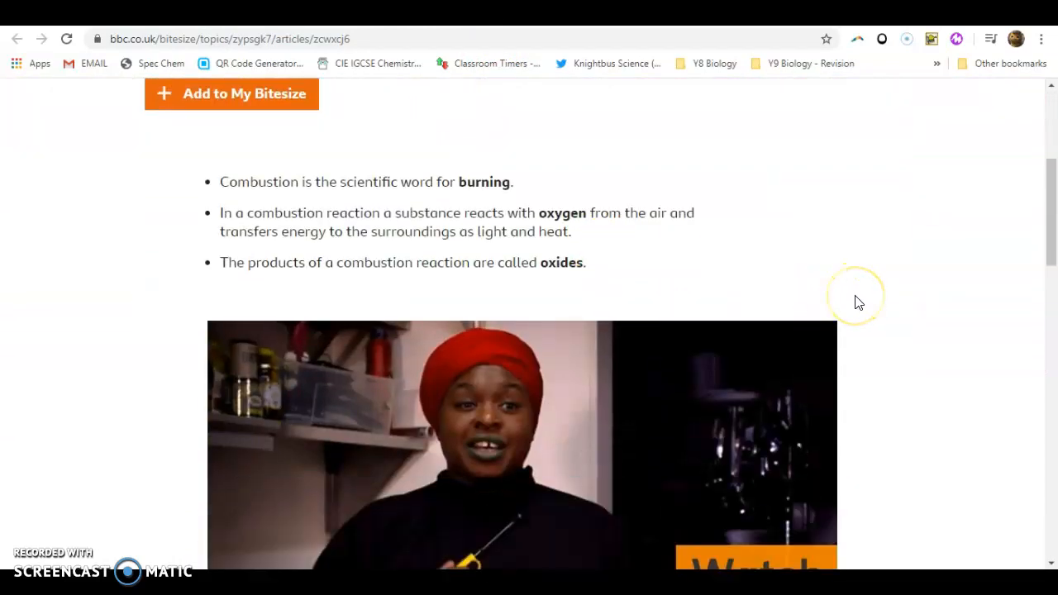
scroll("down", 3)
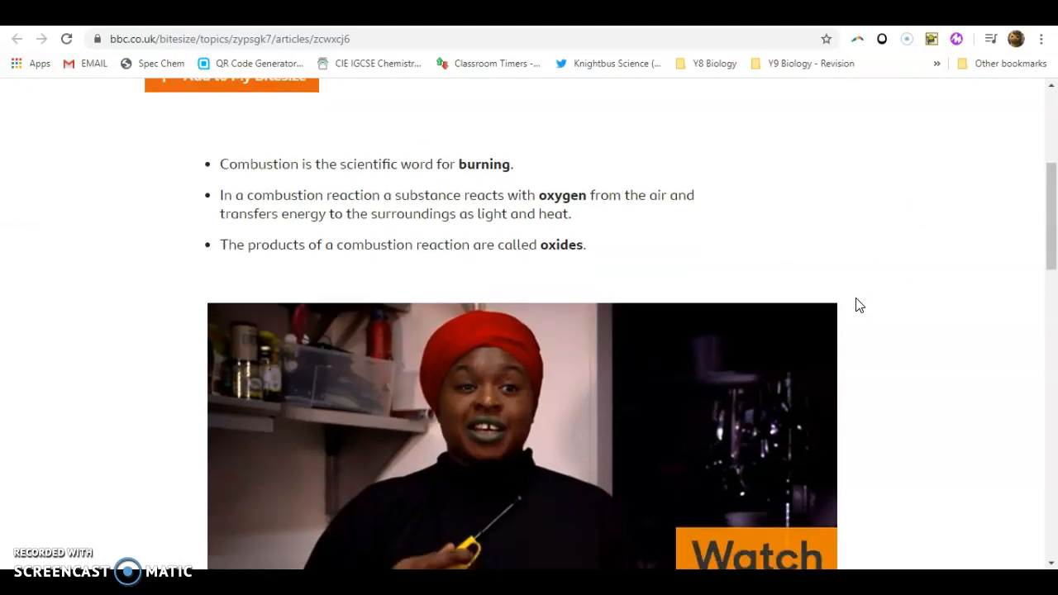
scroll("down", 3)
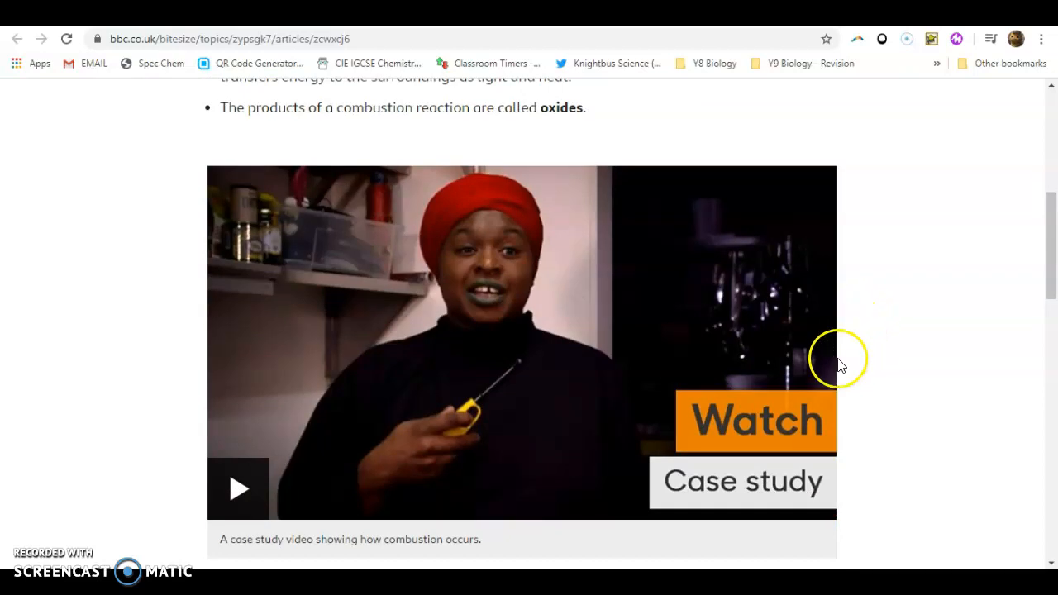
mouse_move(297, 363)
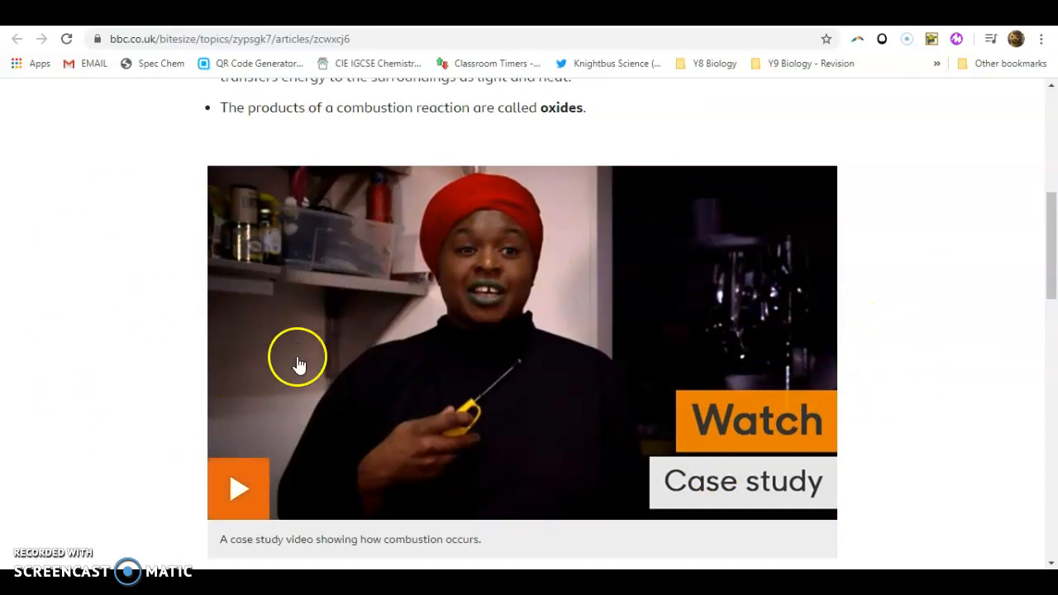
mouse_move(186, 289)
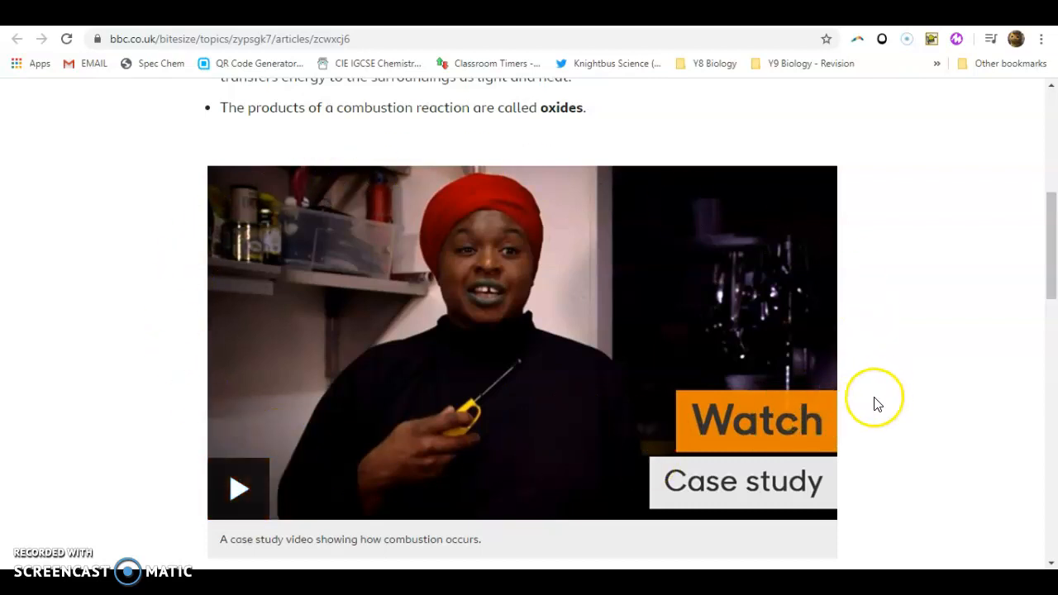
mouse_move(830, 405)
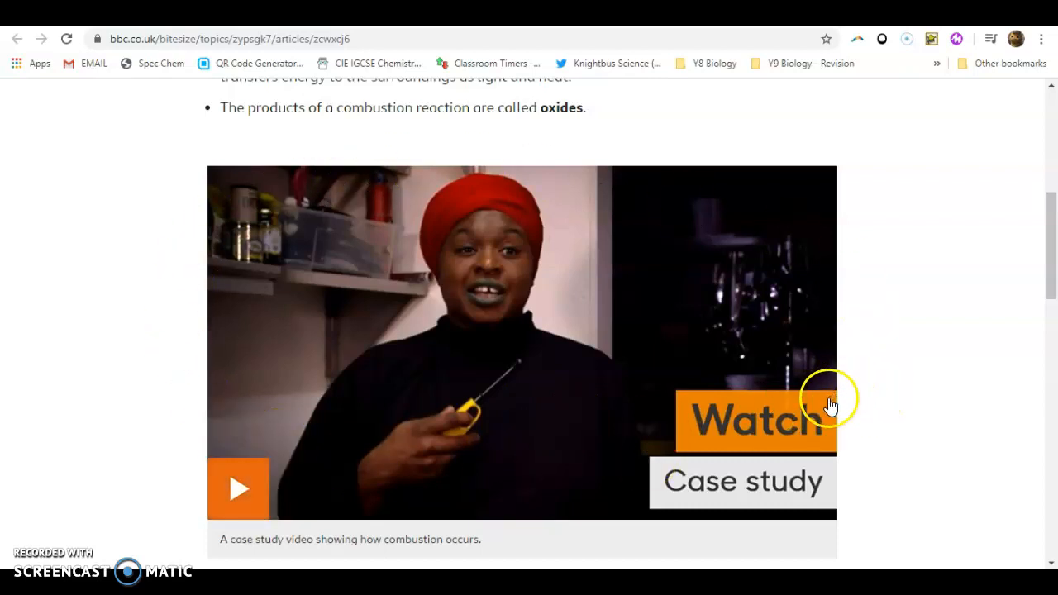
mouse_move(880, 384)
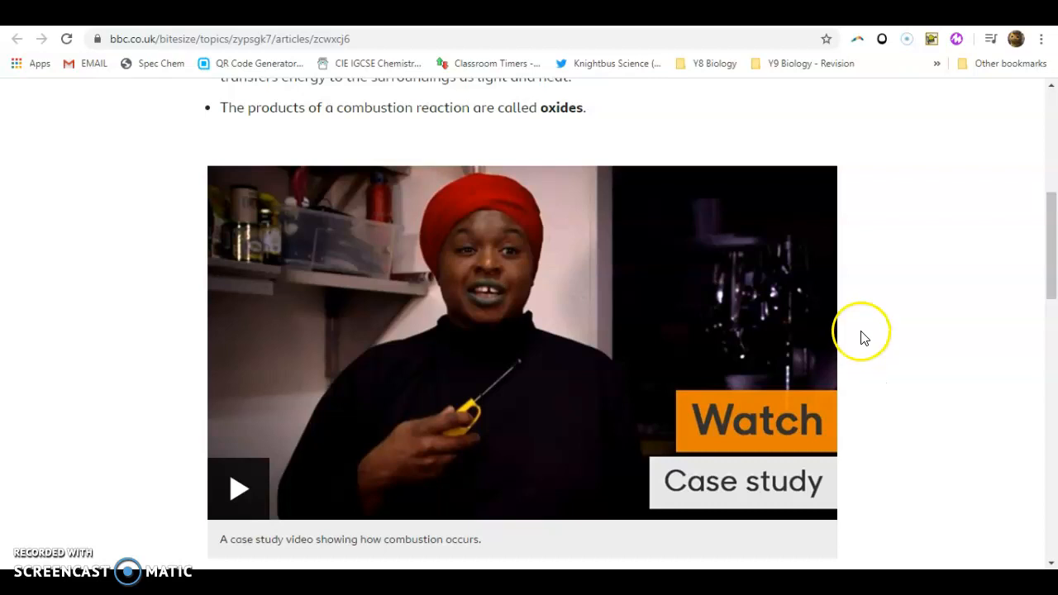
mouse_move(1018, 248)
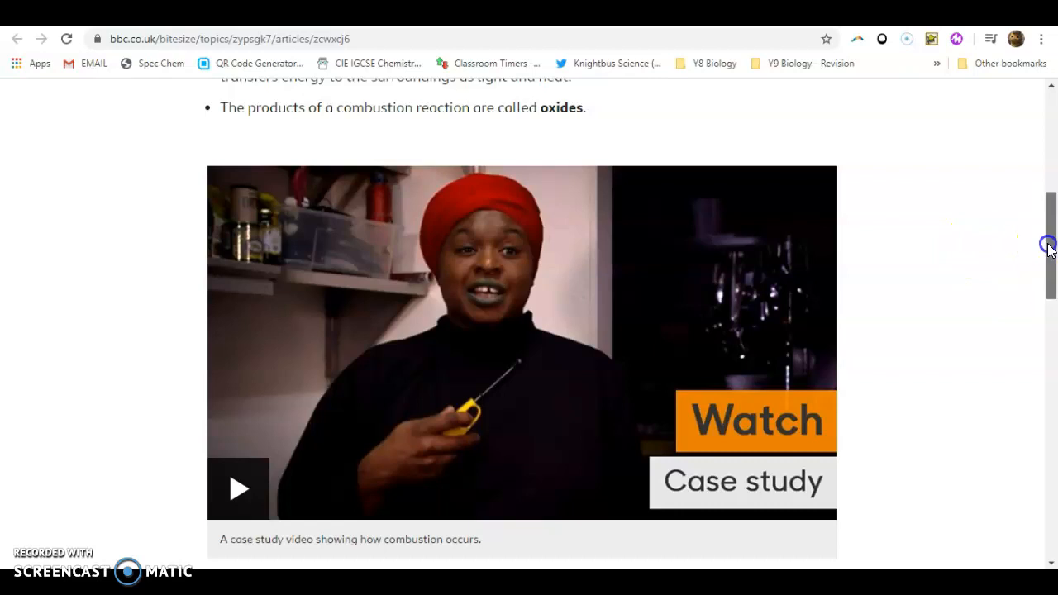
Scroll to the 'How is combustion useful?' text and the Practise Activity interactive.
scroll("down", 3)
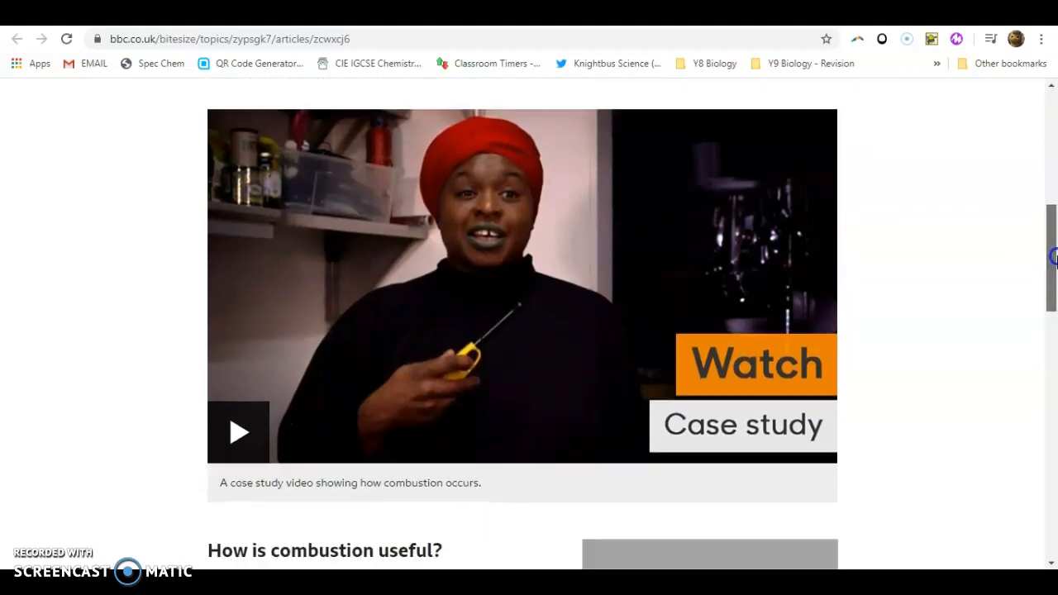
scroll("down", 3)
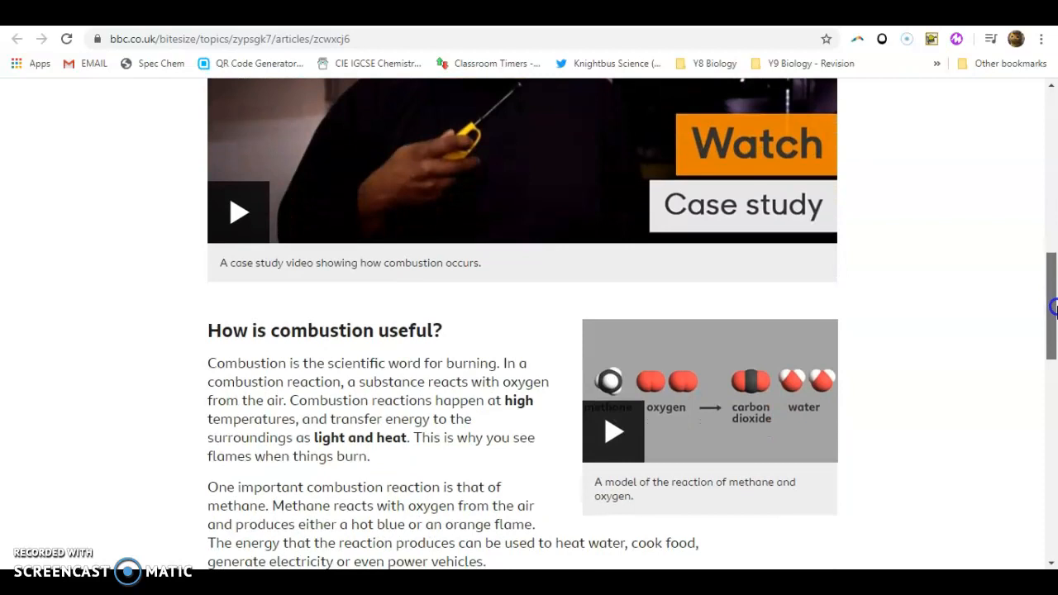
scroll("down", 3)
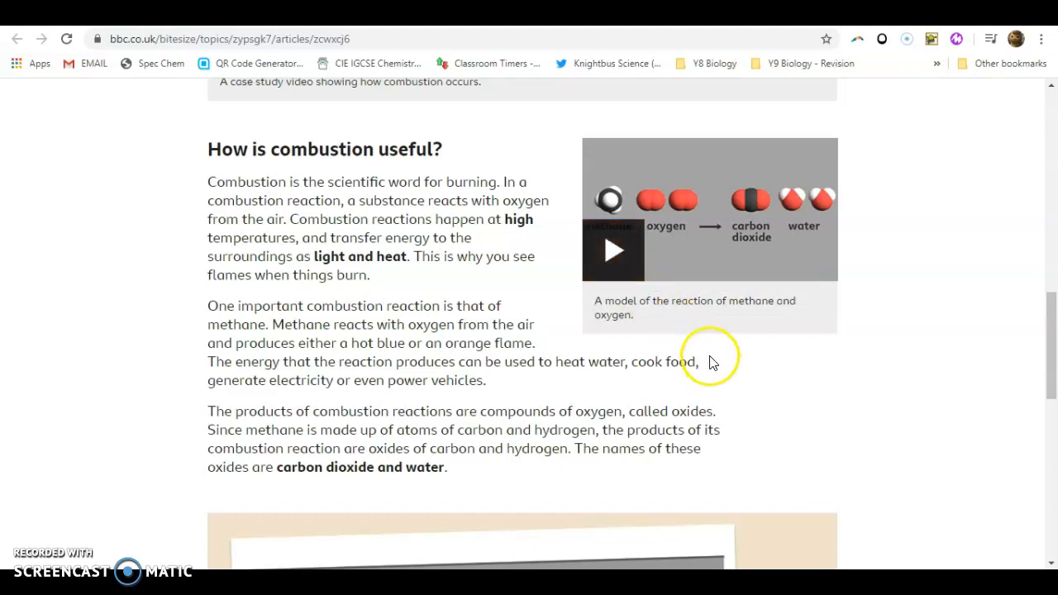
scroll("down", 3)
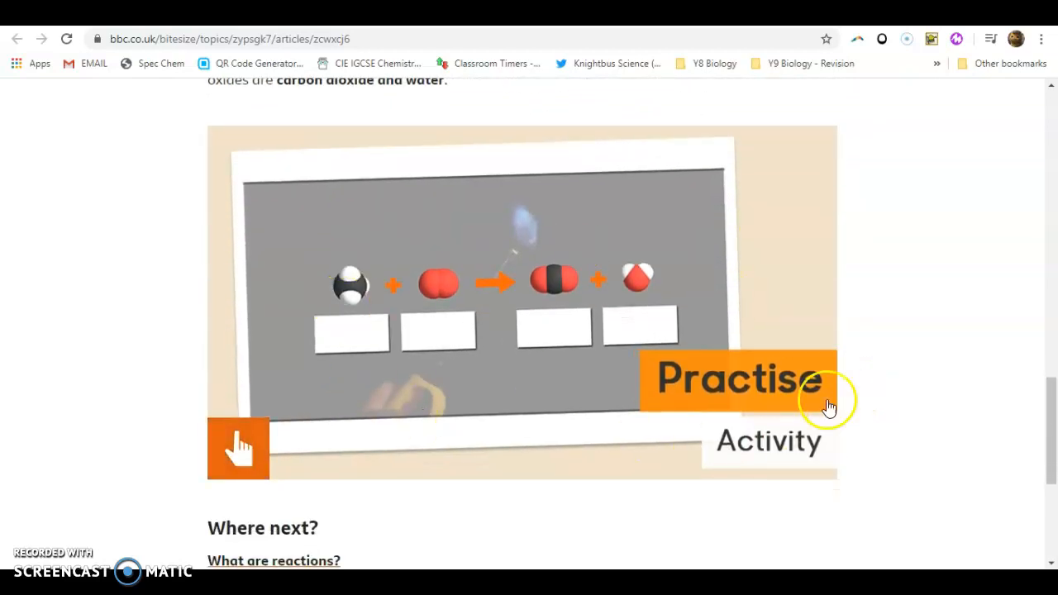
mouse_move(873, 413)
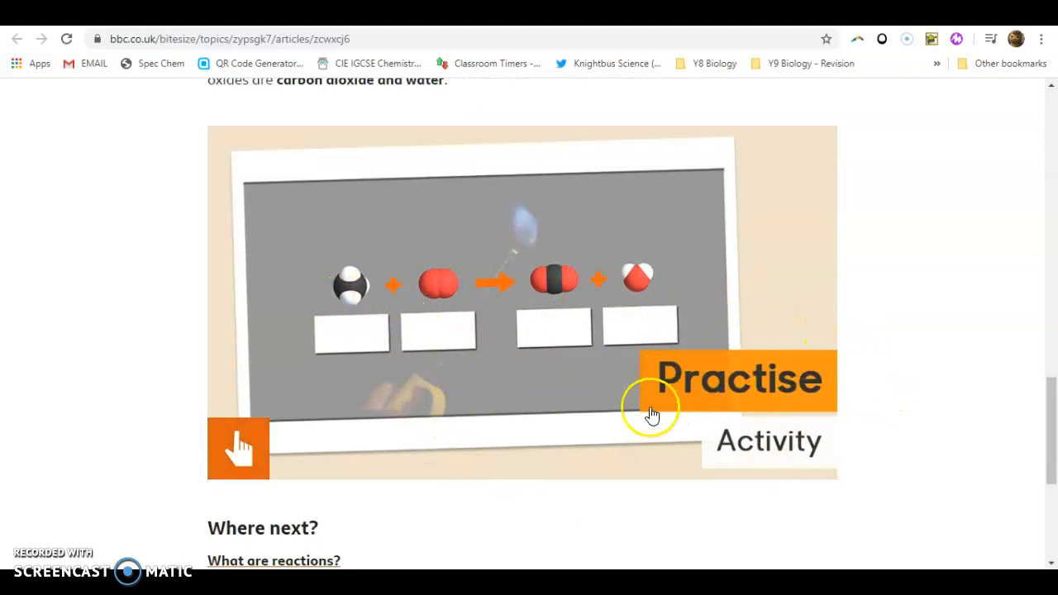
mouse_move(934, 372)
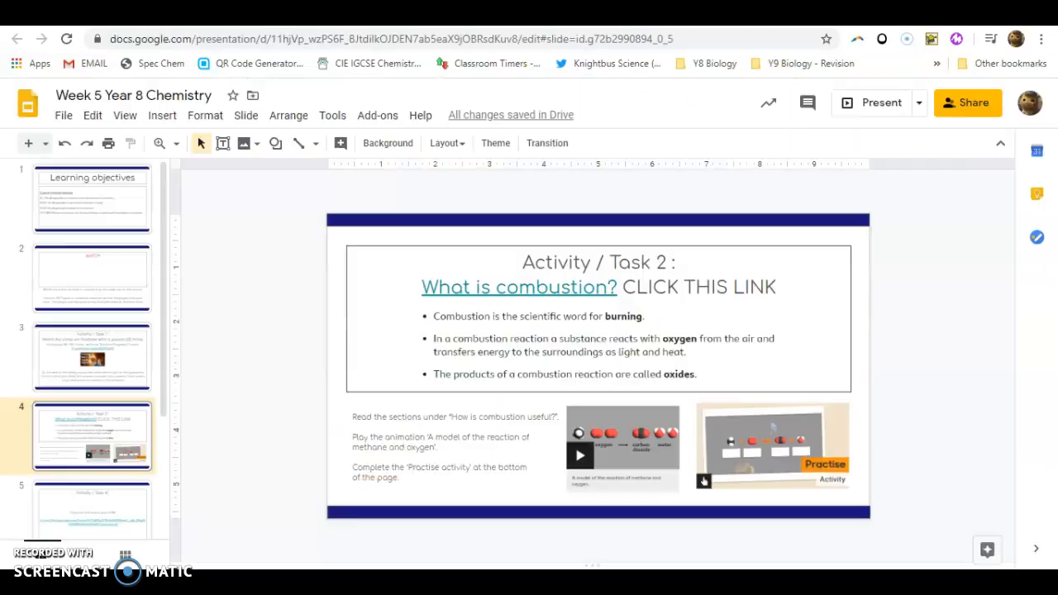
Retitle the incomplete combustion extension slide from 'Task 4' to 'Task 3 EXTENSION'.
scroll("down", 3)
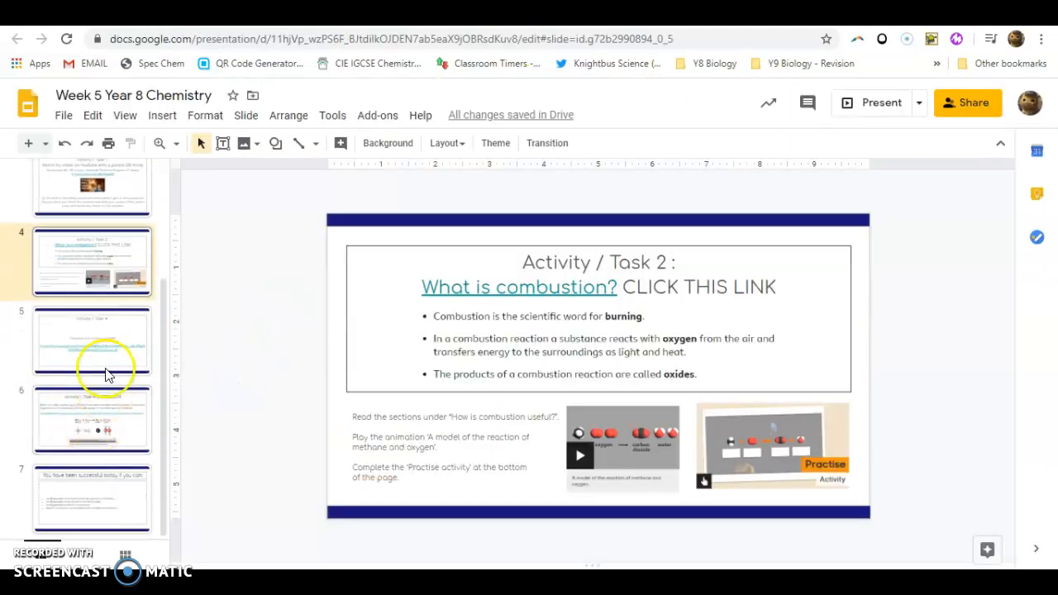
left_click(91, 341)
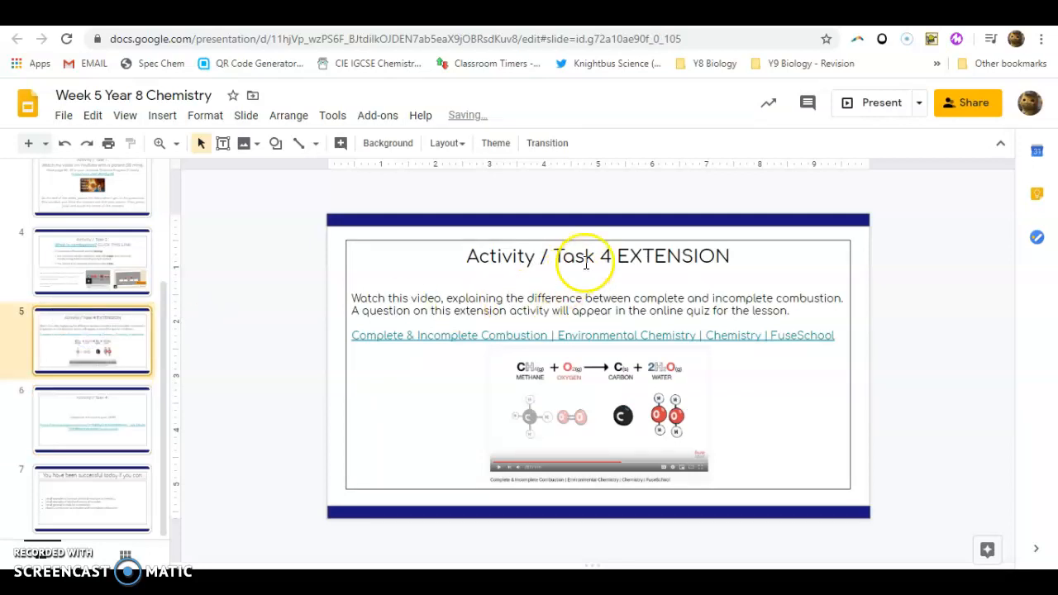
left_click(599, 256)
type("3")
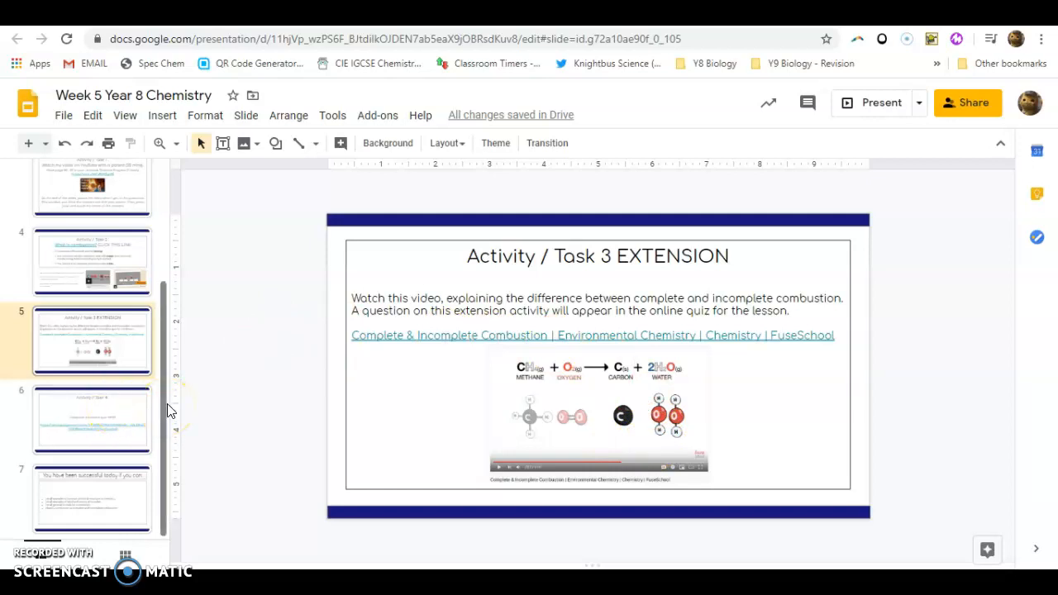
mouse_move(185, 407)
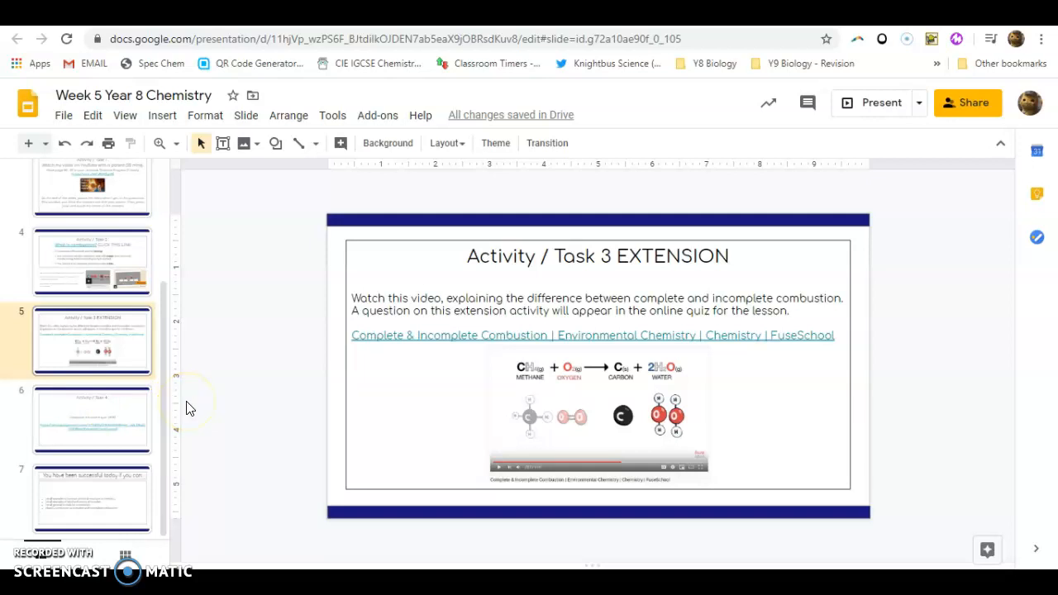
mouse_move(192, 403)
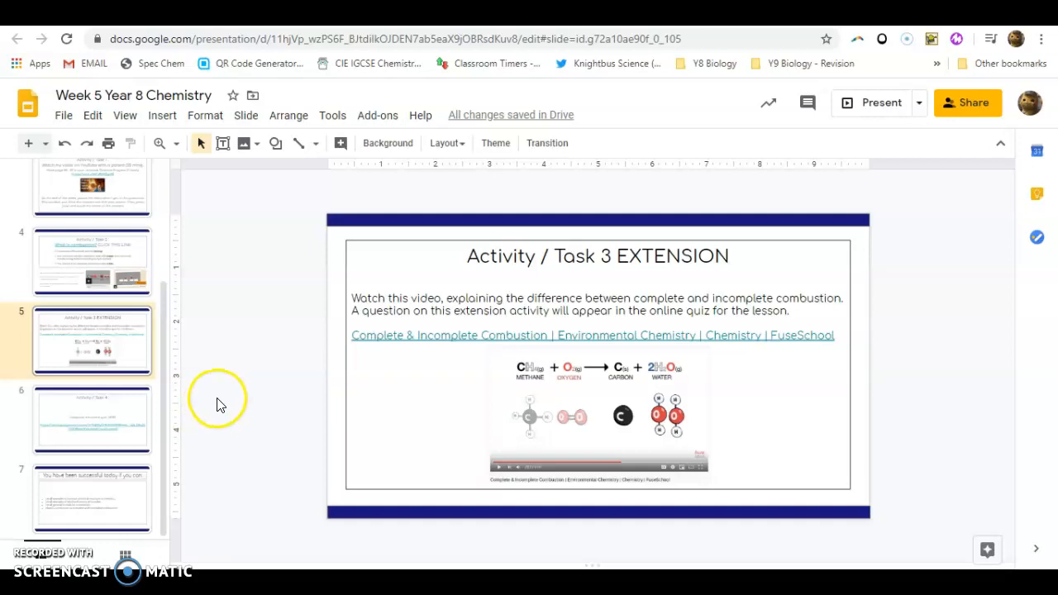
From the Task 4 slide, follow the Google Forms link to the combustion quiz.
left_click(93, 420)
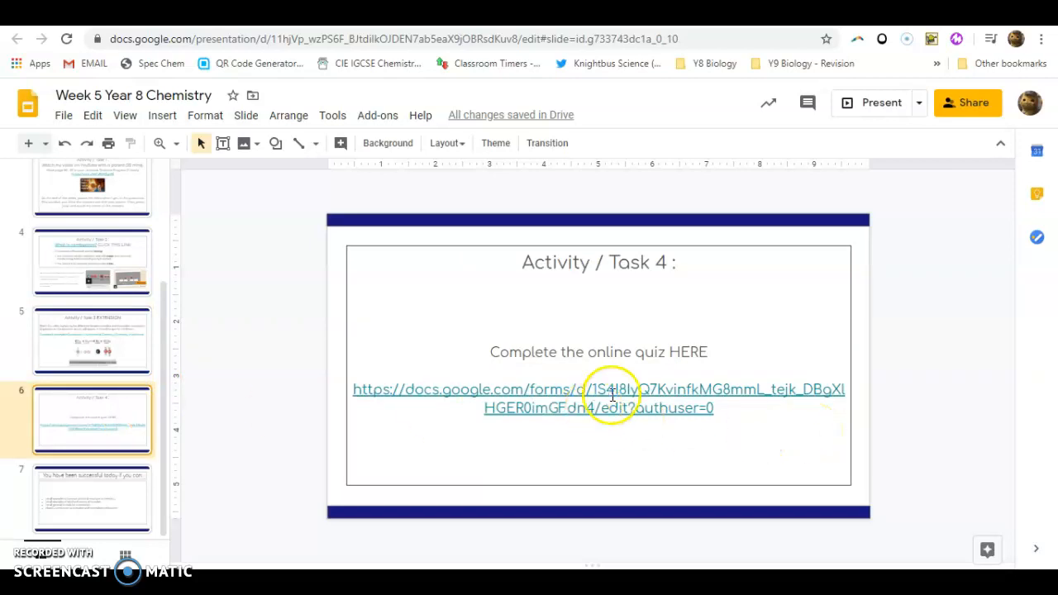
left_click(610, 390)
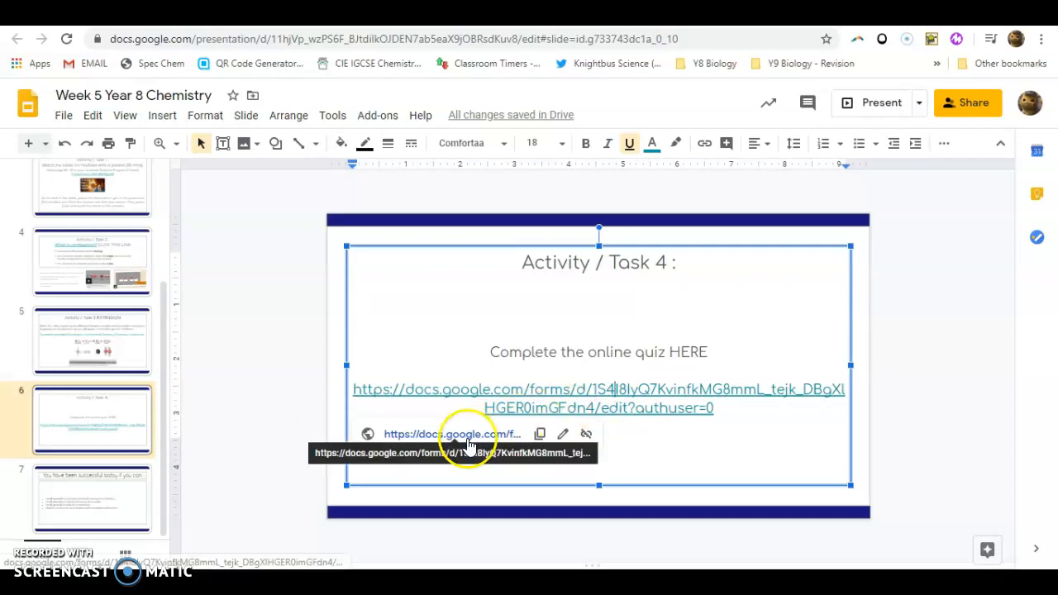
left_click(450, 433)
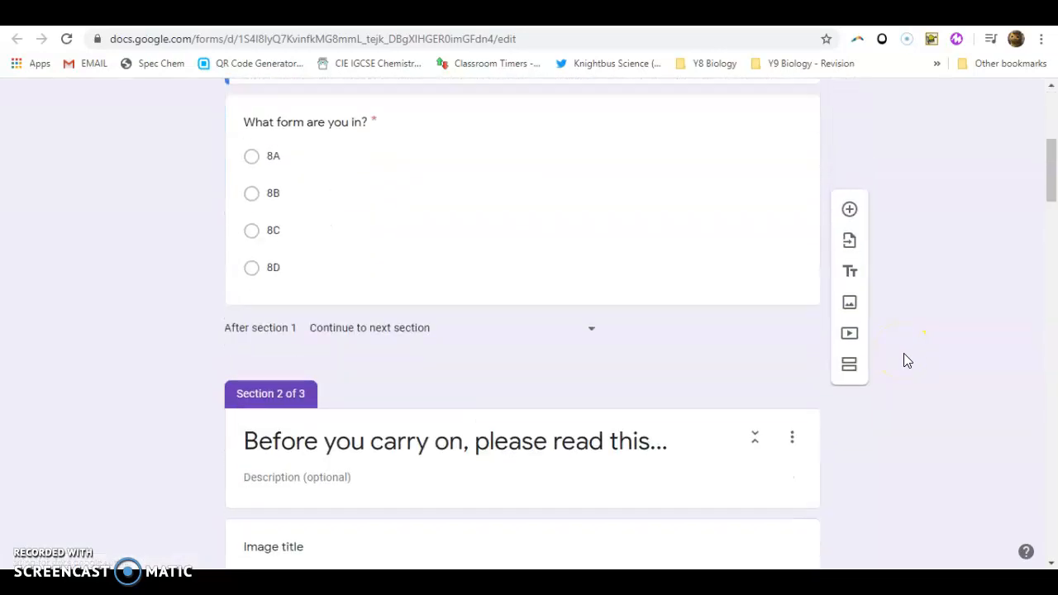
Switch the TYPES OF CHEMICAL REACTIONS quiz to the pre-filled respondent view.
left_click(959, 104)
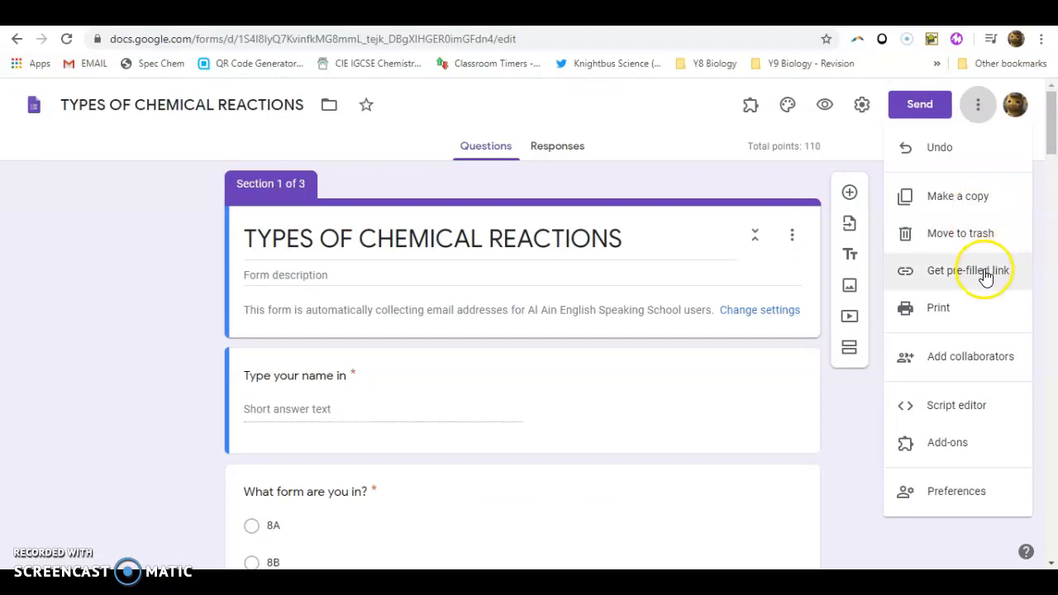
left_click(969, 271)
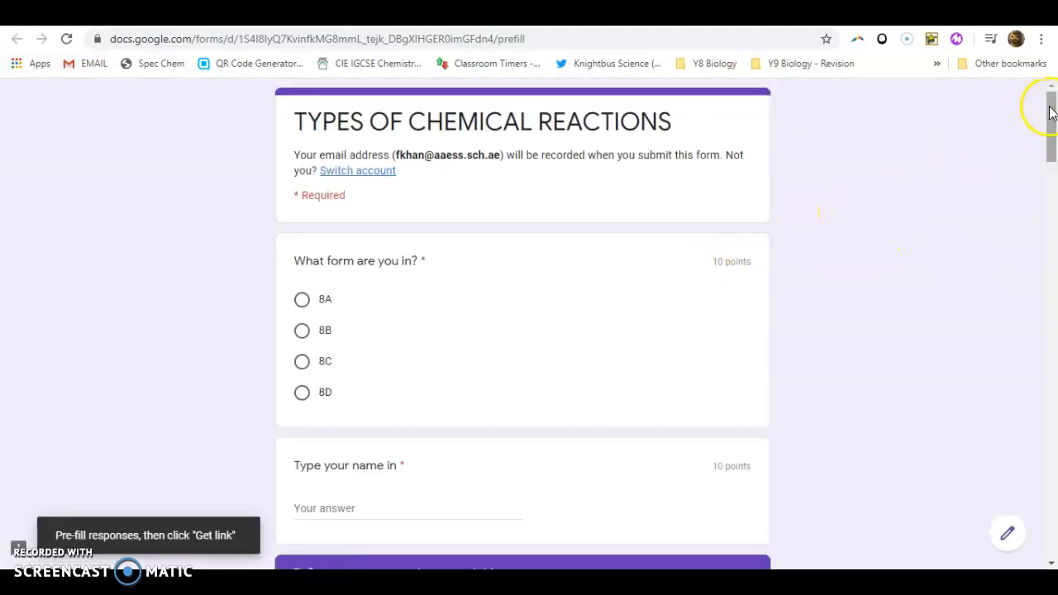
Scroll through all the quiz's combustion questions as a respondent would see them.
scroll("down", 3)
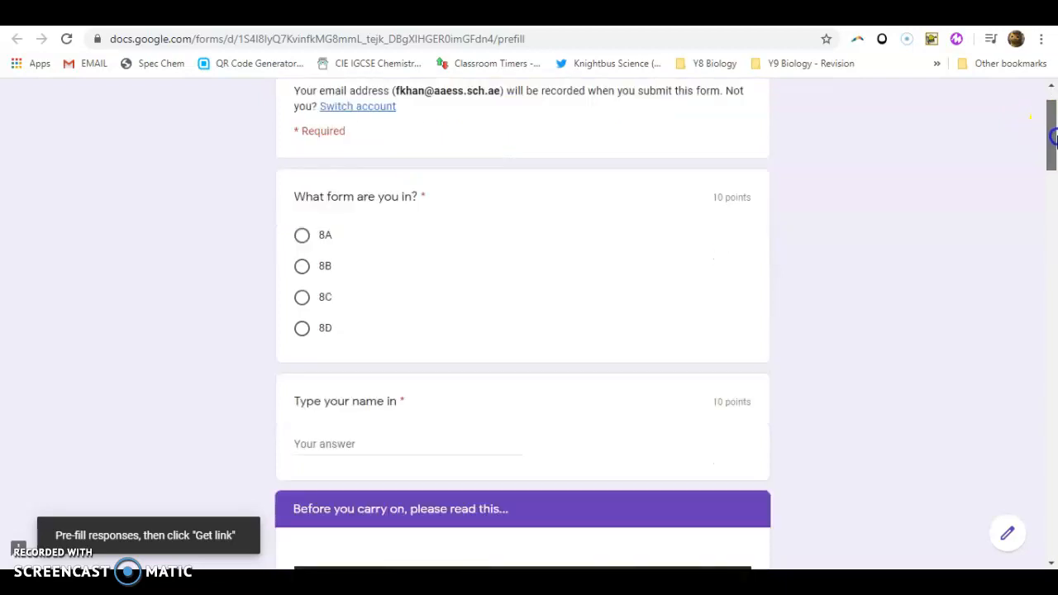
scroll("down", 3)
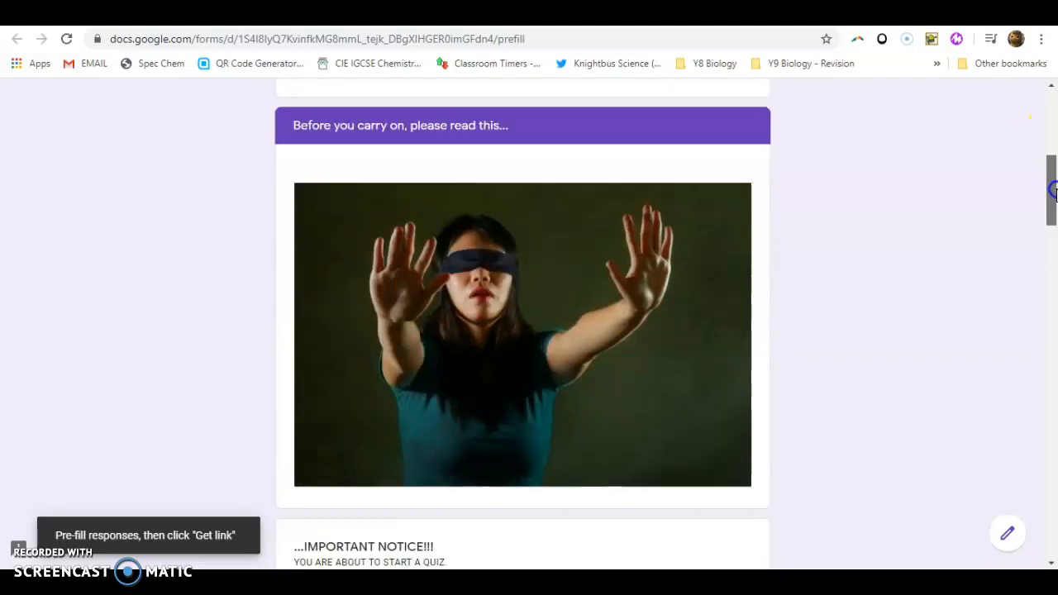
scroll("down", 3)
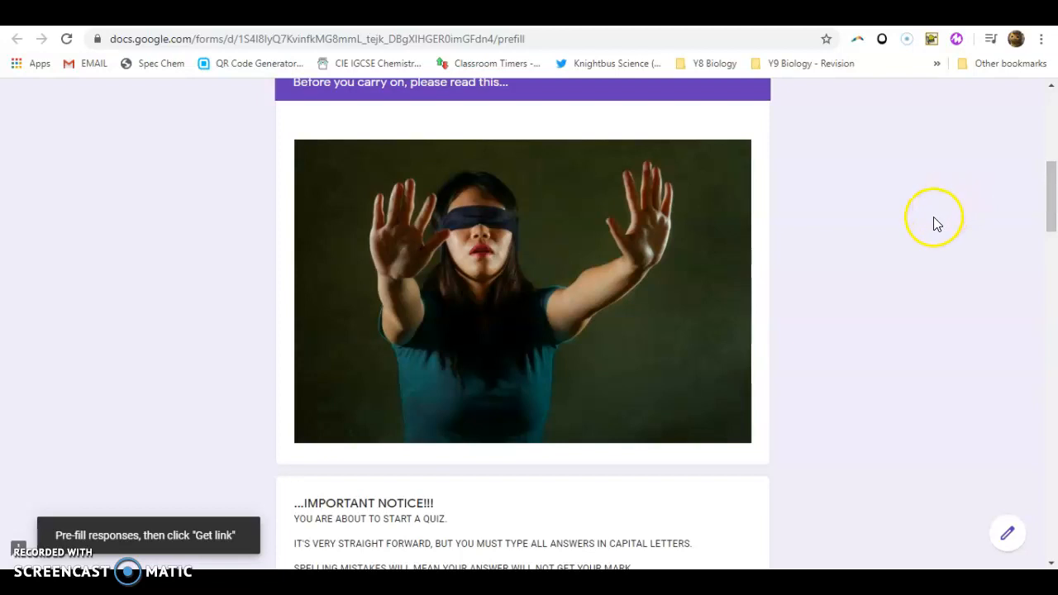
scroll("down", 3)
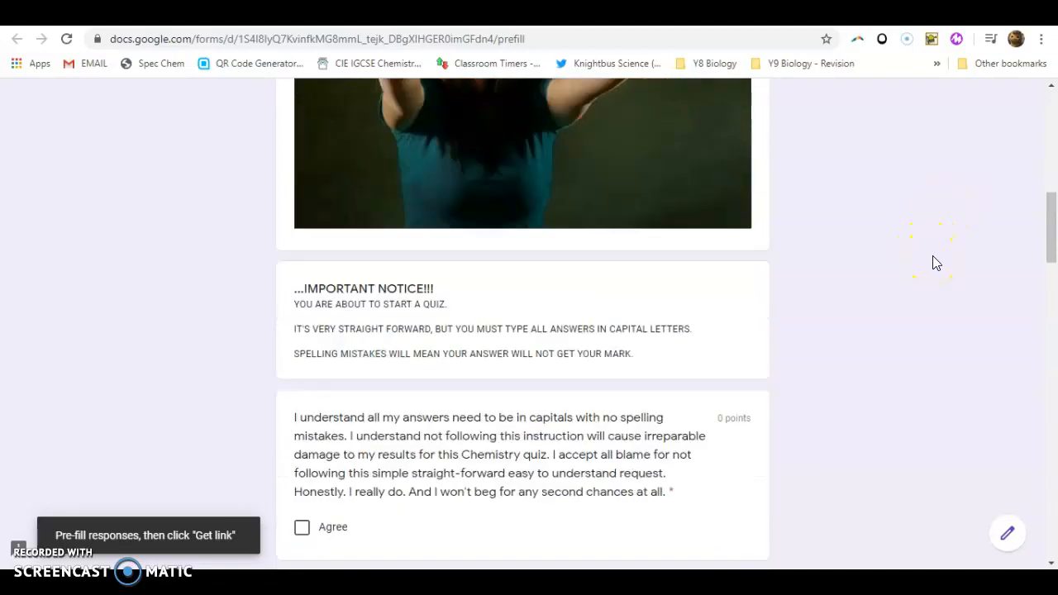
scroll("down", 3)
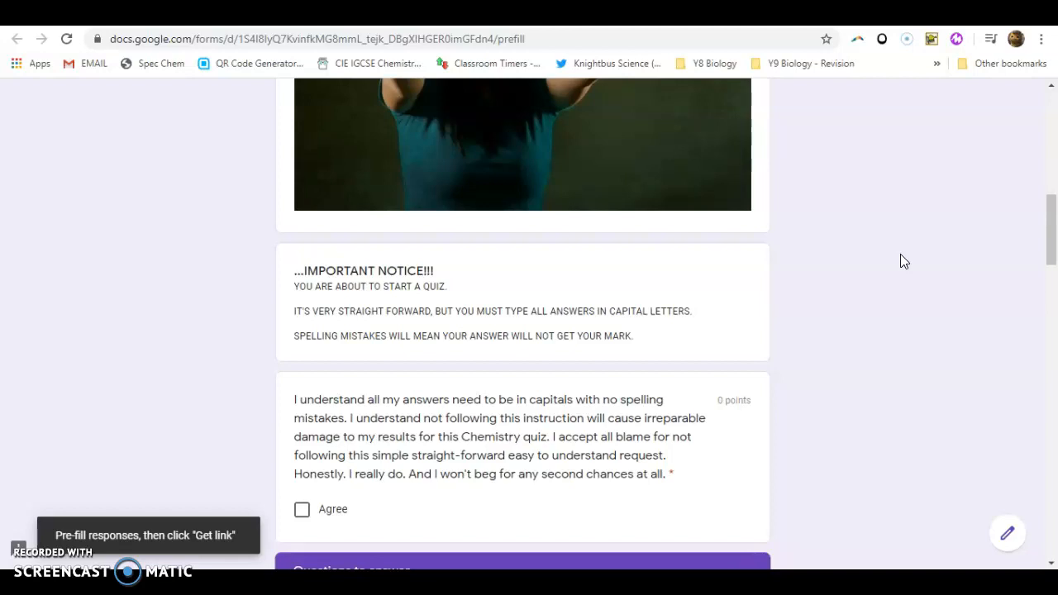
scroll("down", 3)
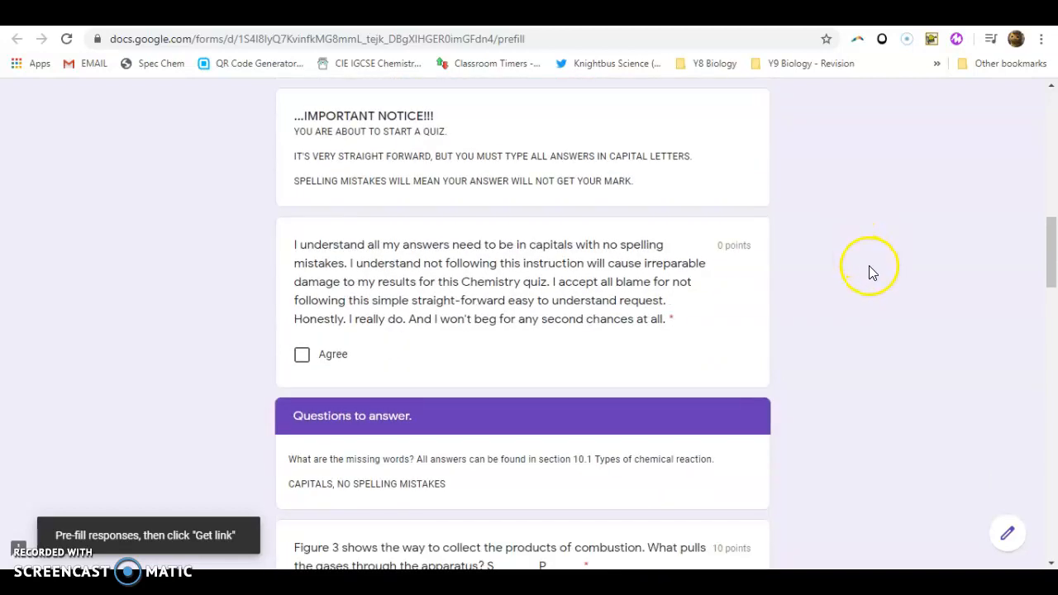
mouse_move(876, 273)
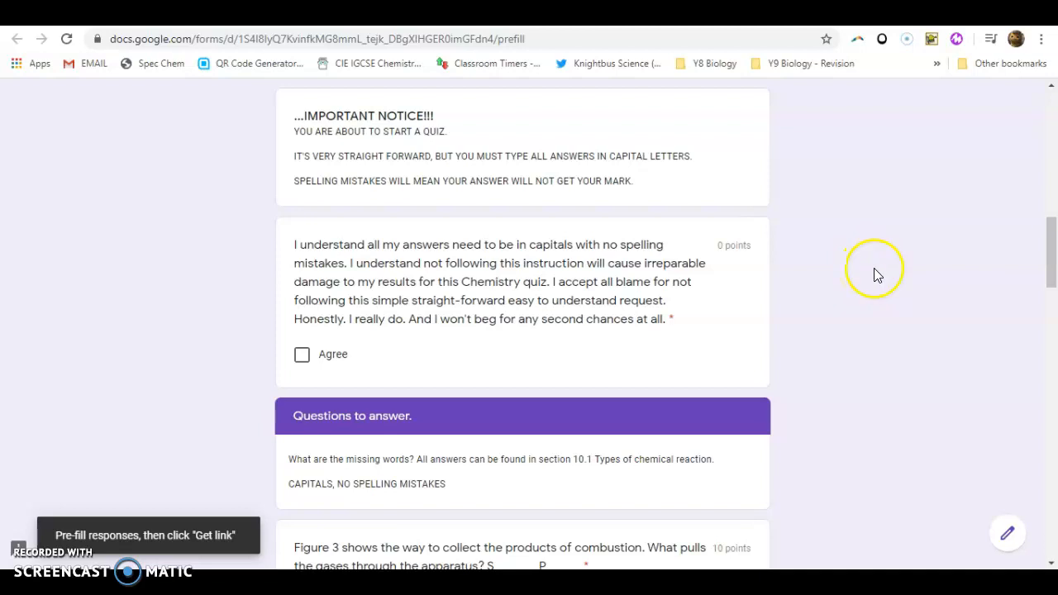
mouse_move(855, 285)
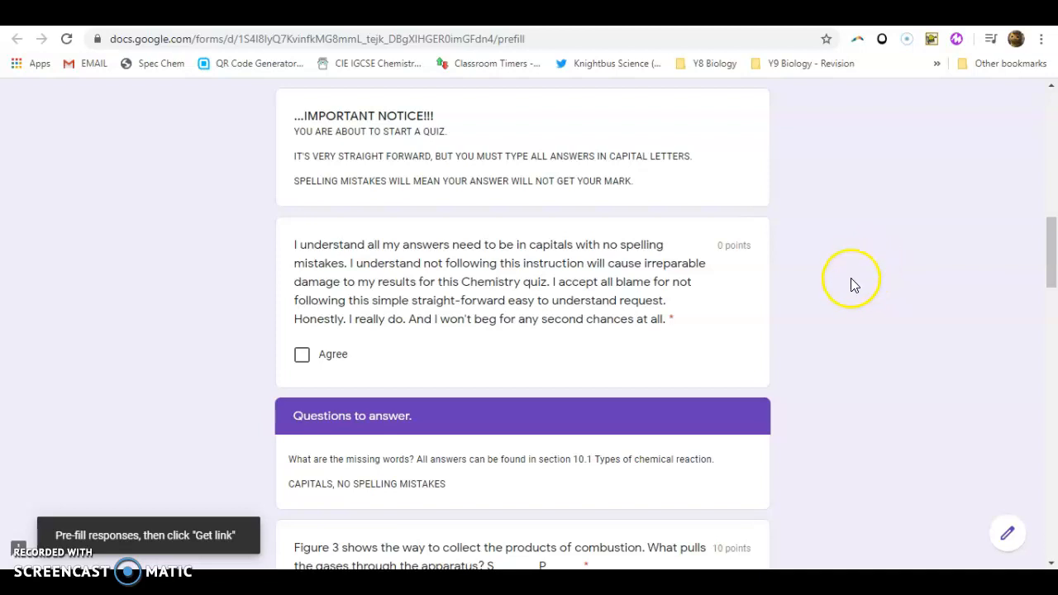
scroll("down", 3)
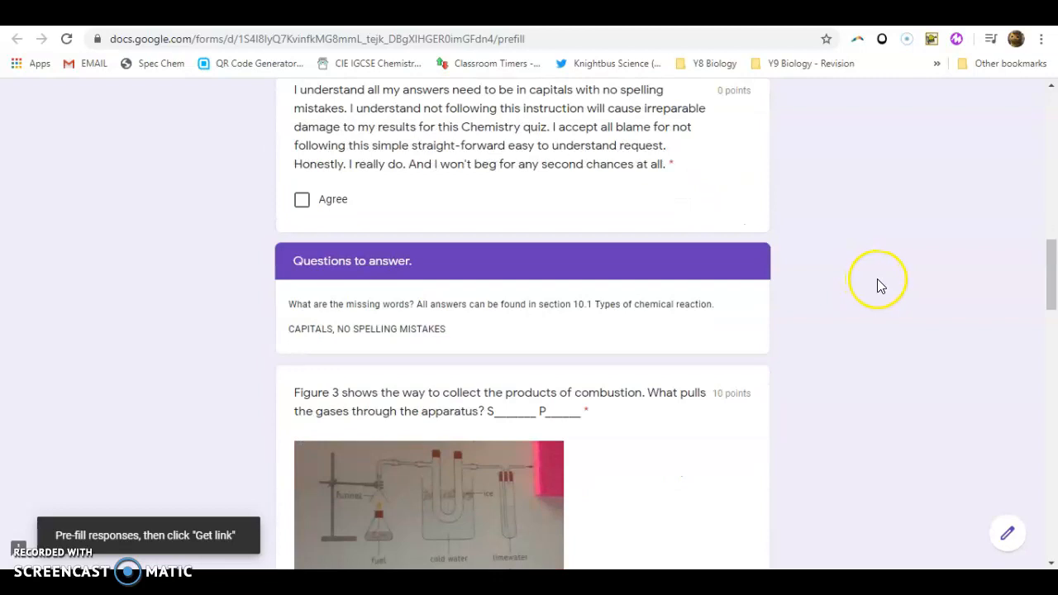
scroll("down", 3)
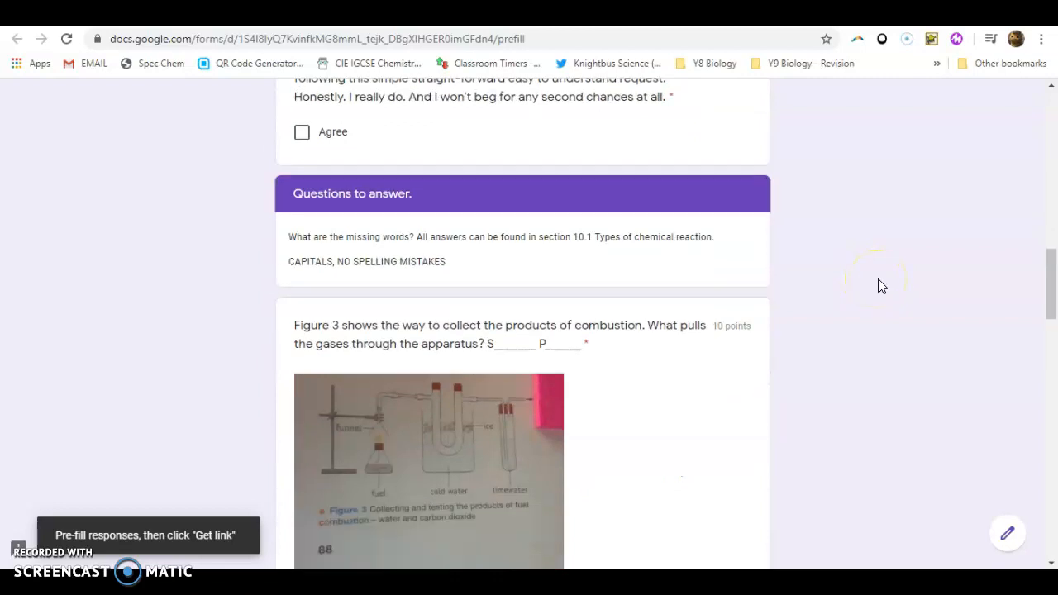
scroll("down", 3)
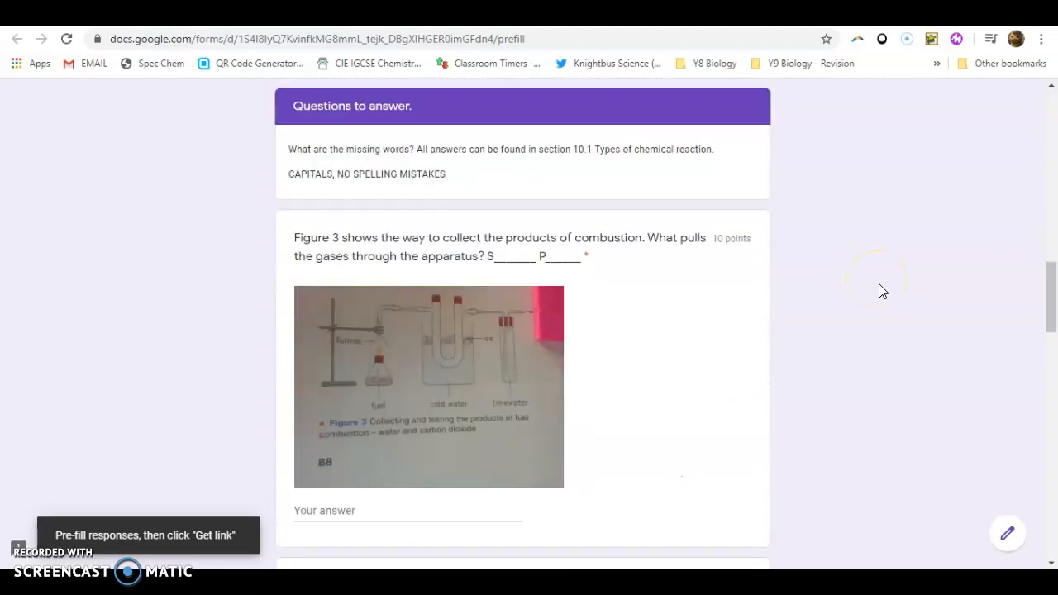
scroll("down", 3)
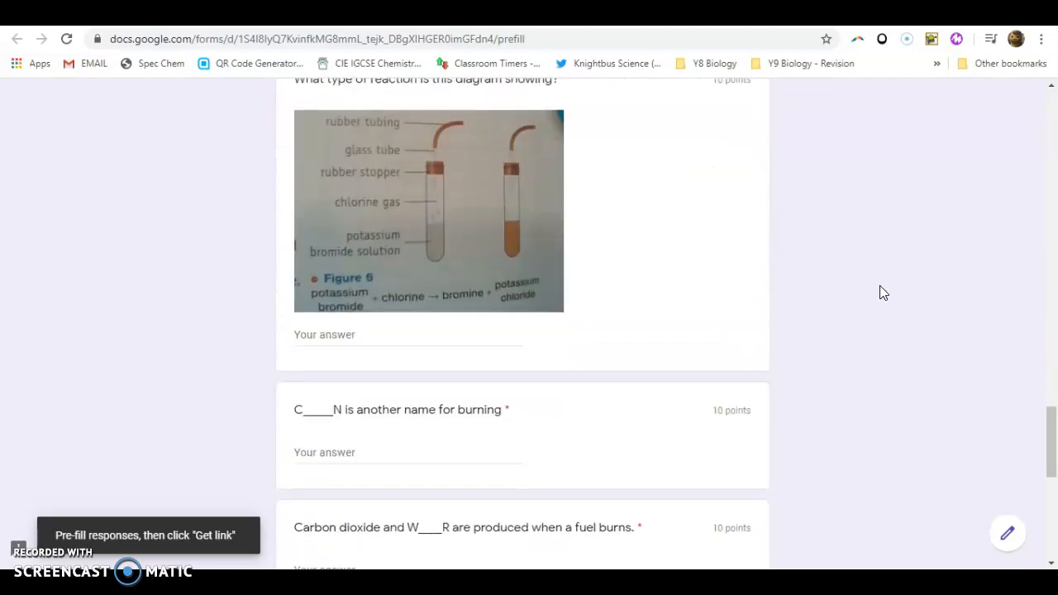
scroll("down", 3)
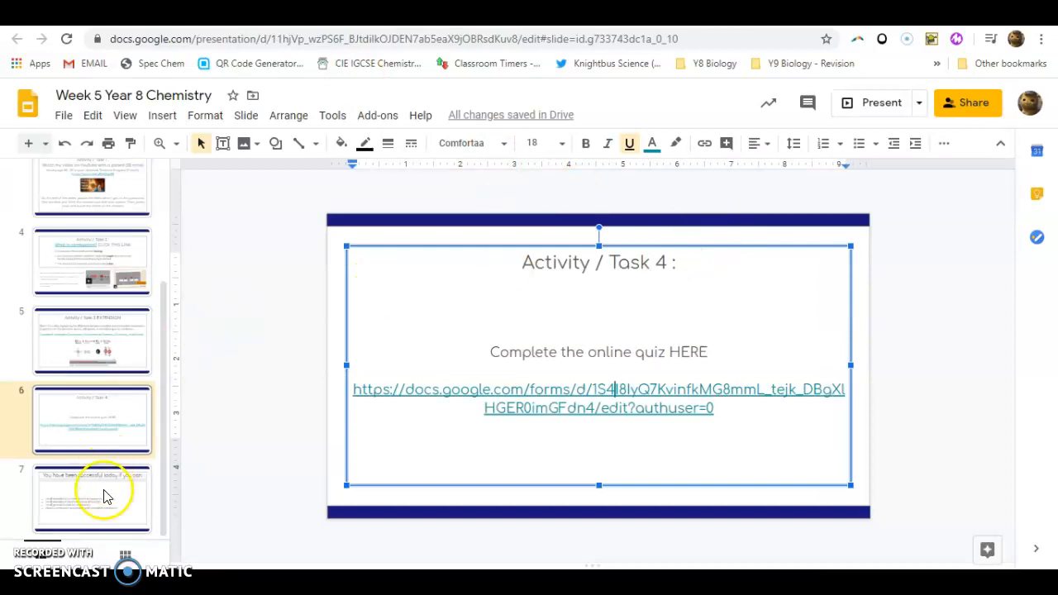
Change 'formula' to 'formulae' on the success-criteria slide, then return to the Task 1 slide.
left_click(91, 496)
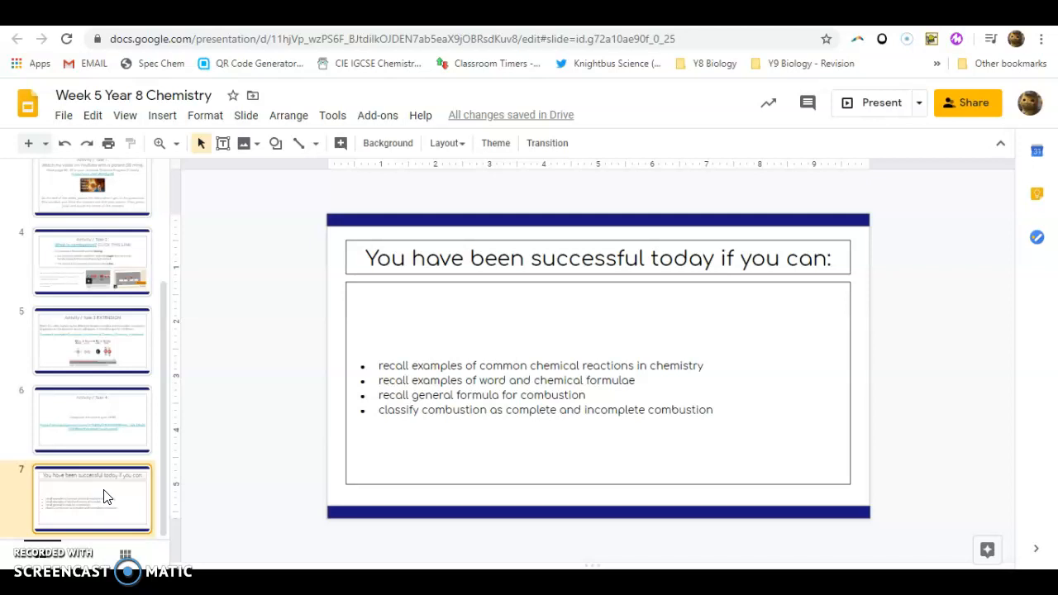
mouse_move(263, 504)
type("e")
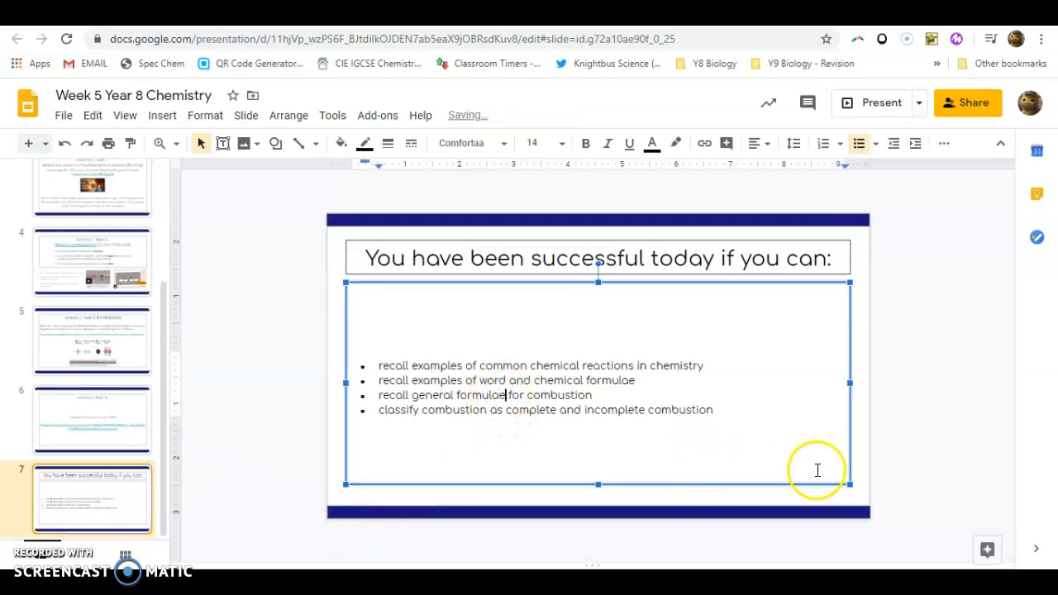
left_click(942, 443)
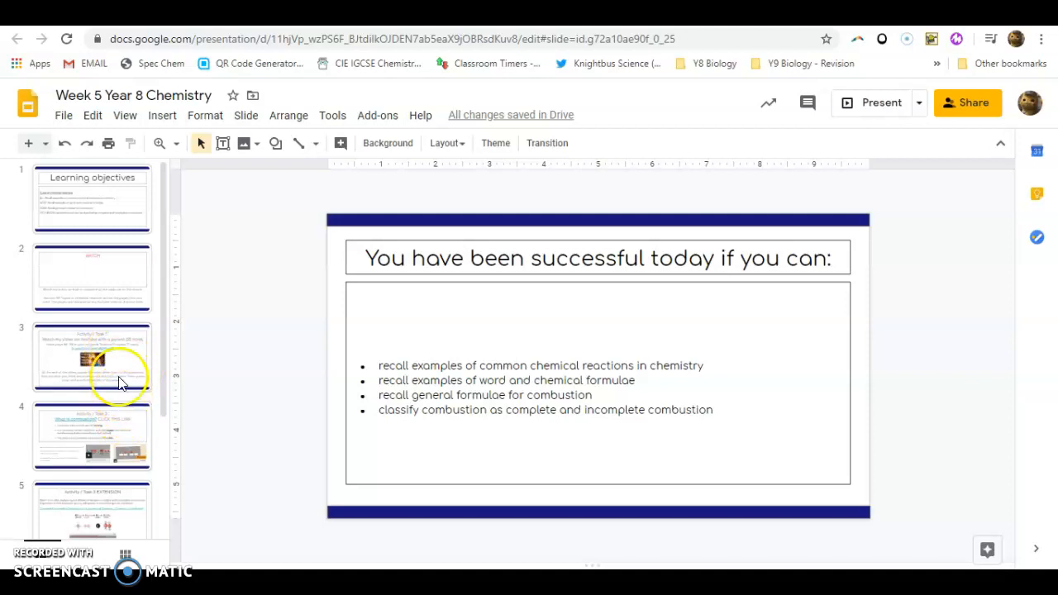
left_click(93, 357)
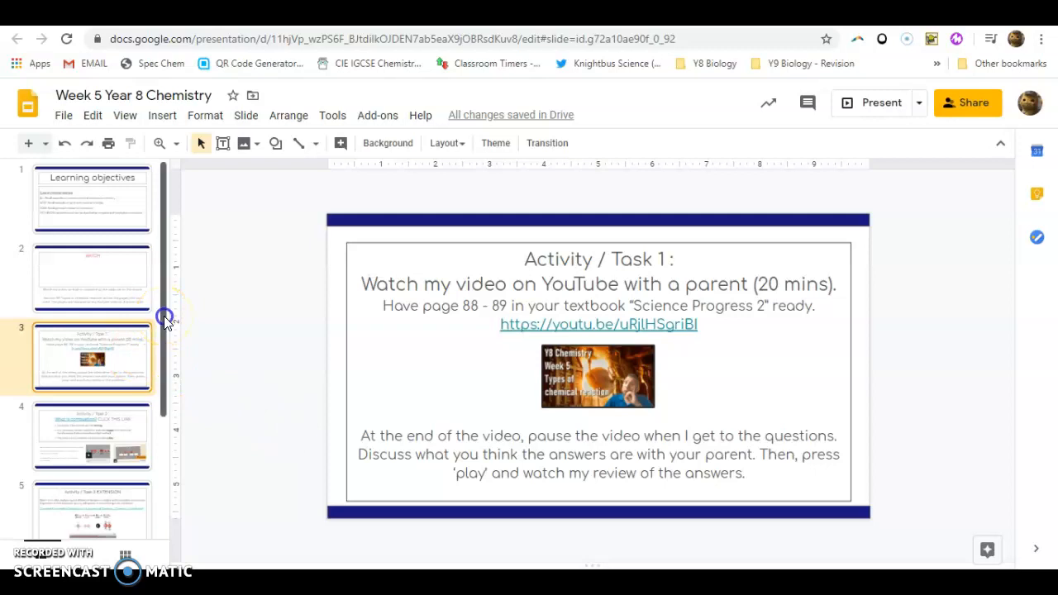
Move from the Task 1 slide to the Task 2 'What is combustion?' slide.
scroll("down", 3)
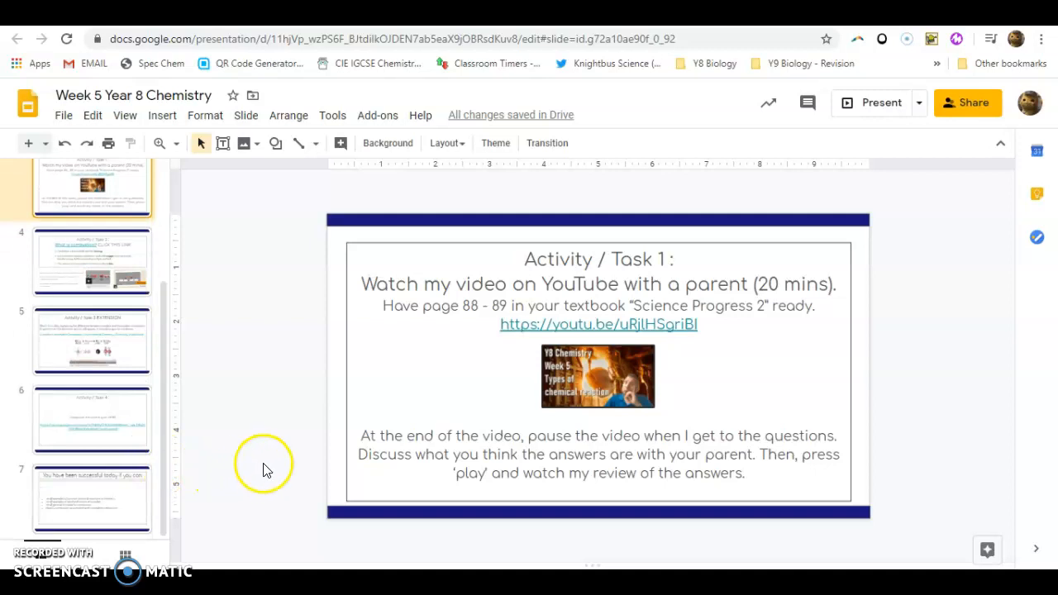
mouse_move(129, 566)
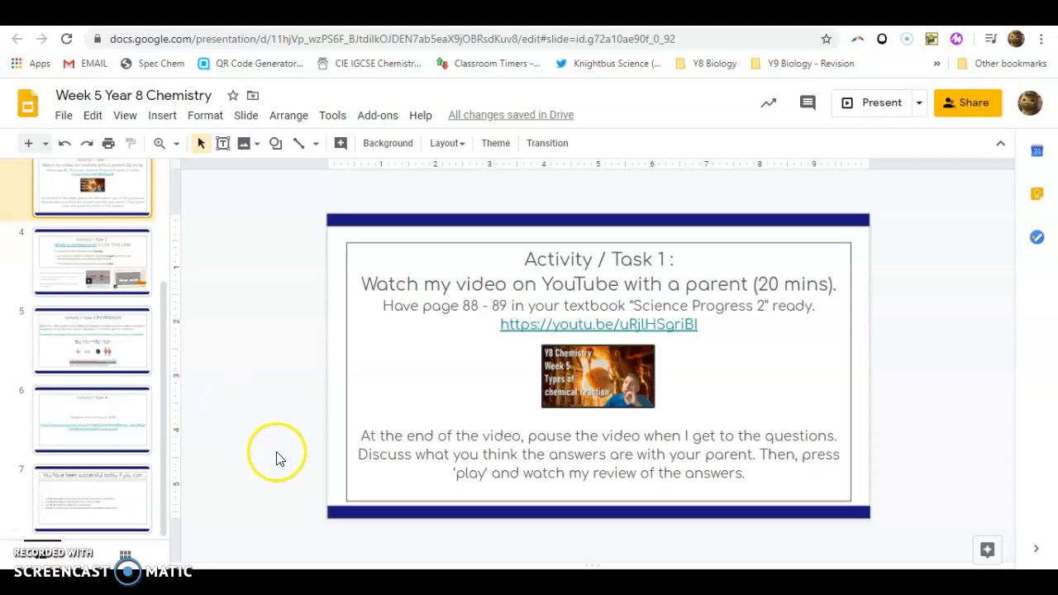
left_click(93, 339)
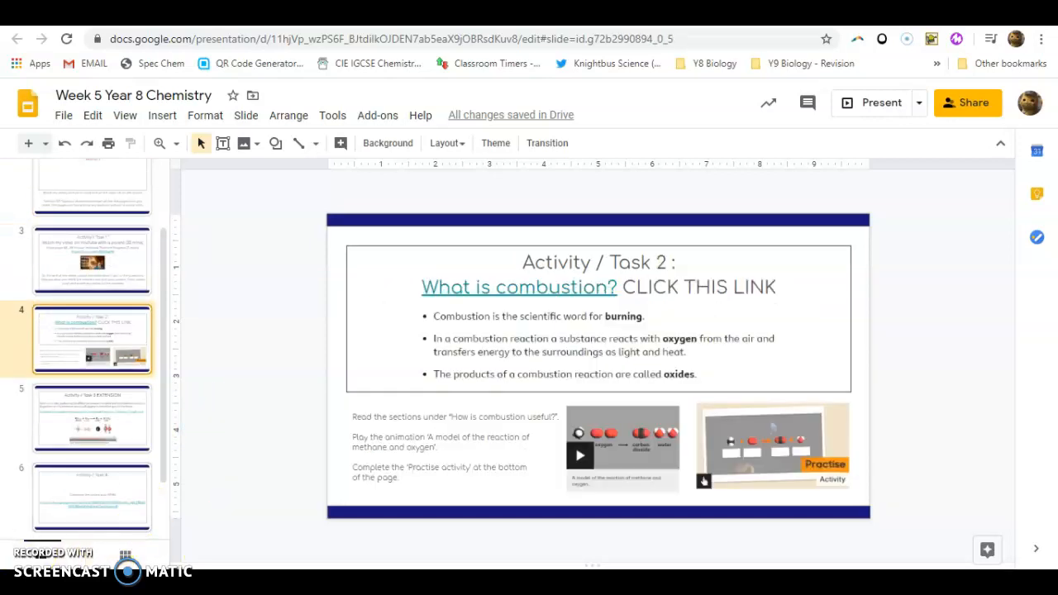